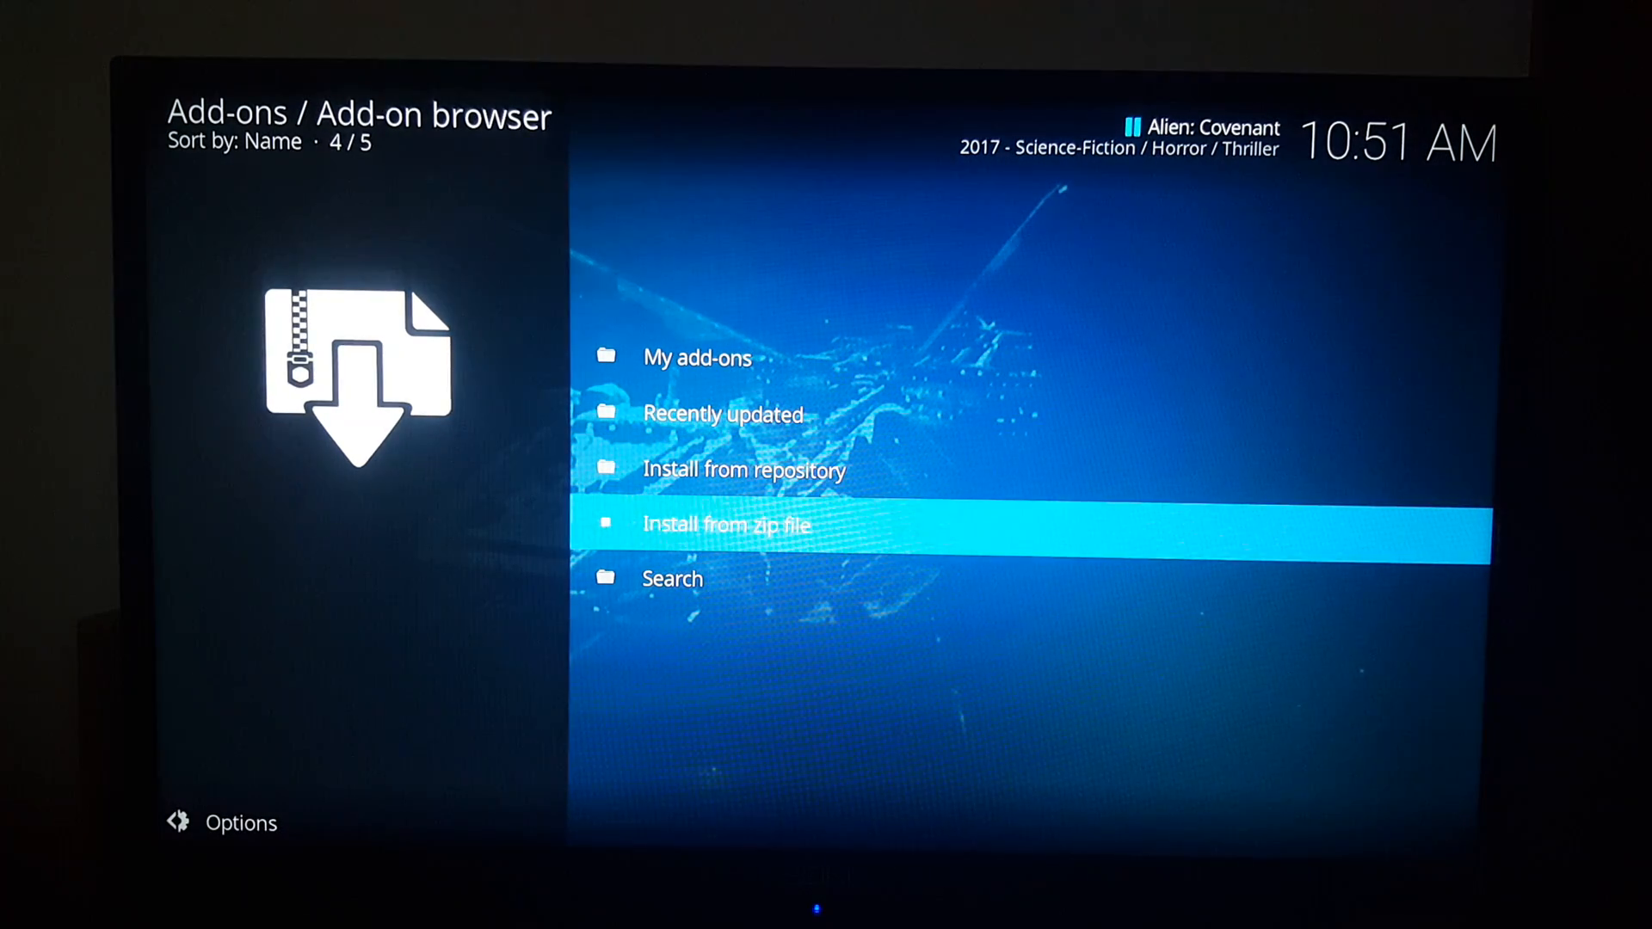
Begin Install from zip file and browse the fusion source's kodi-repos folder of repository zips
{"action": "left_click", "coordinate": [726, 523]}
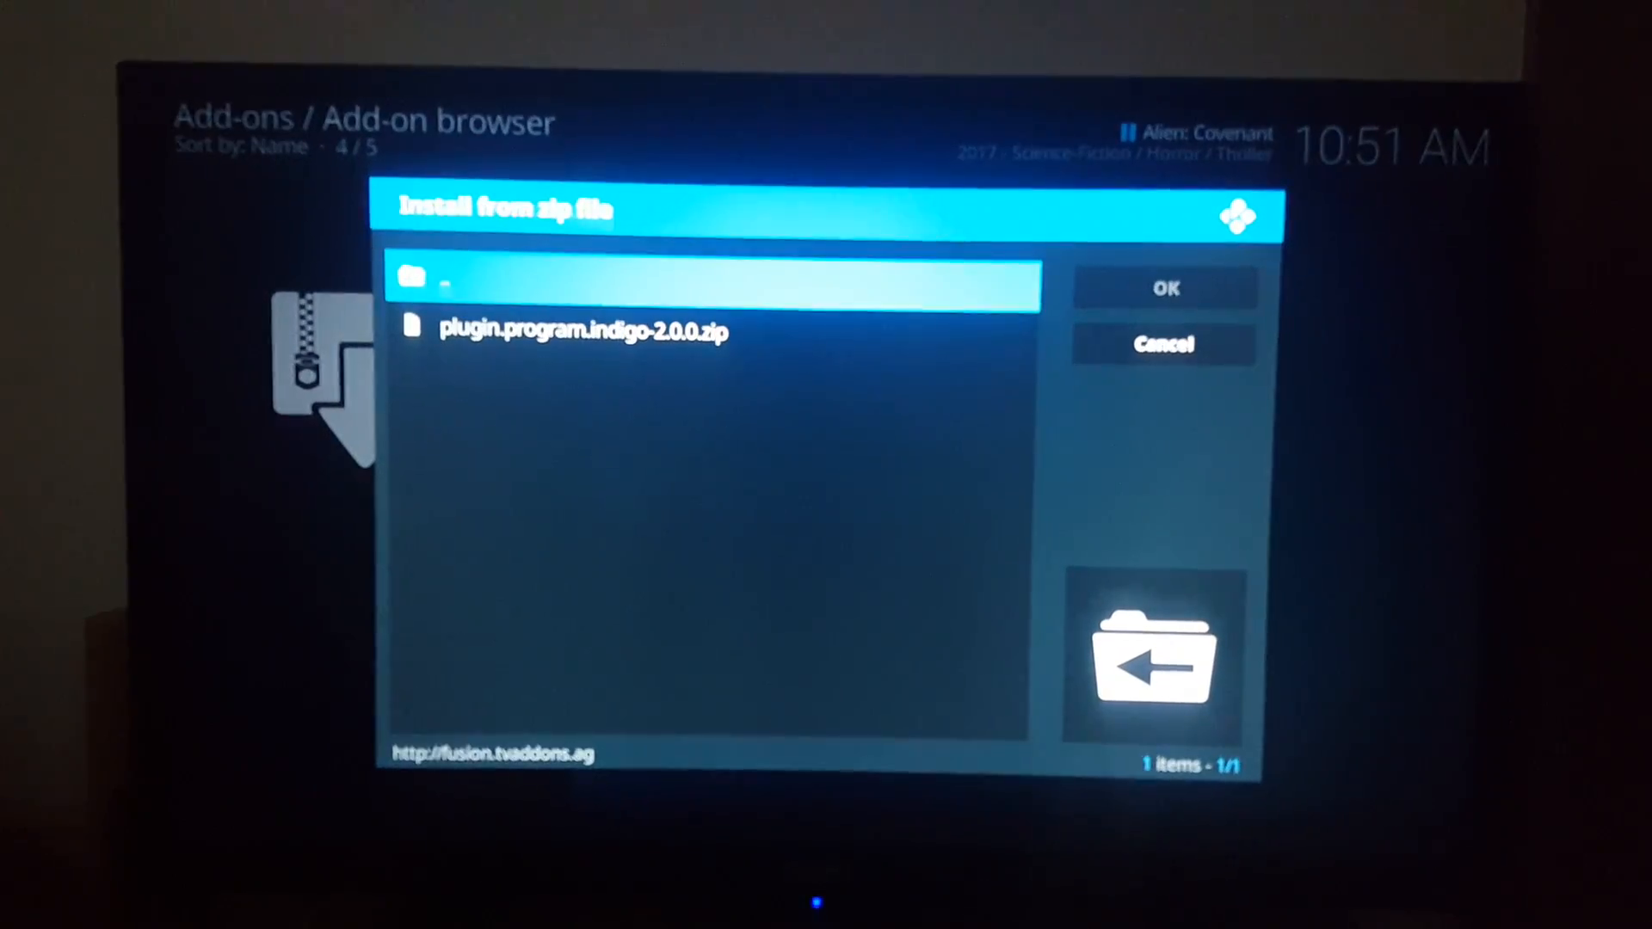
{"action": "left_click", "coordinate": [716, 286]}
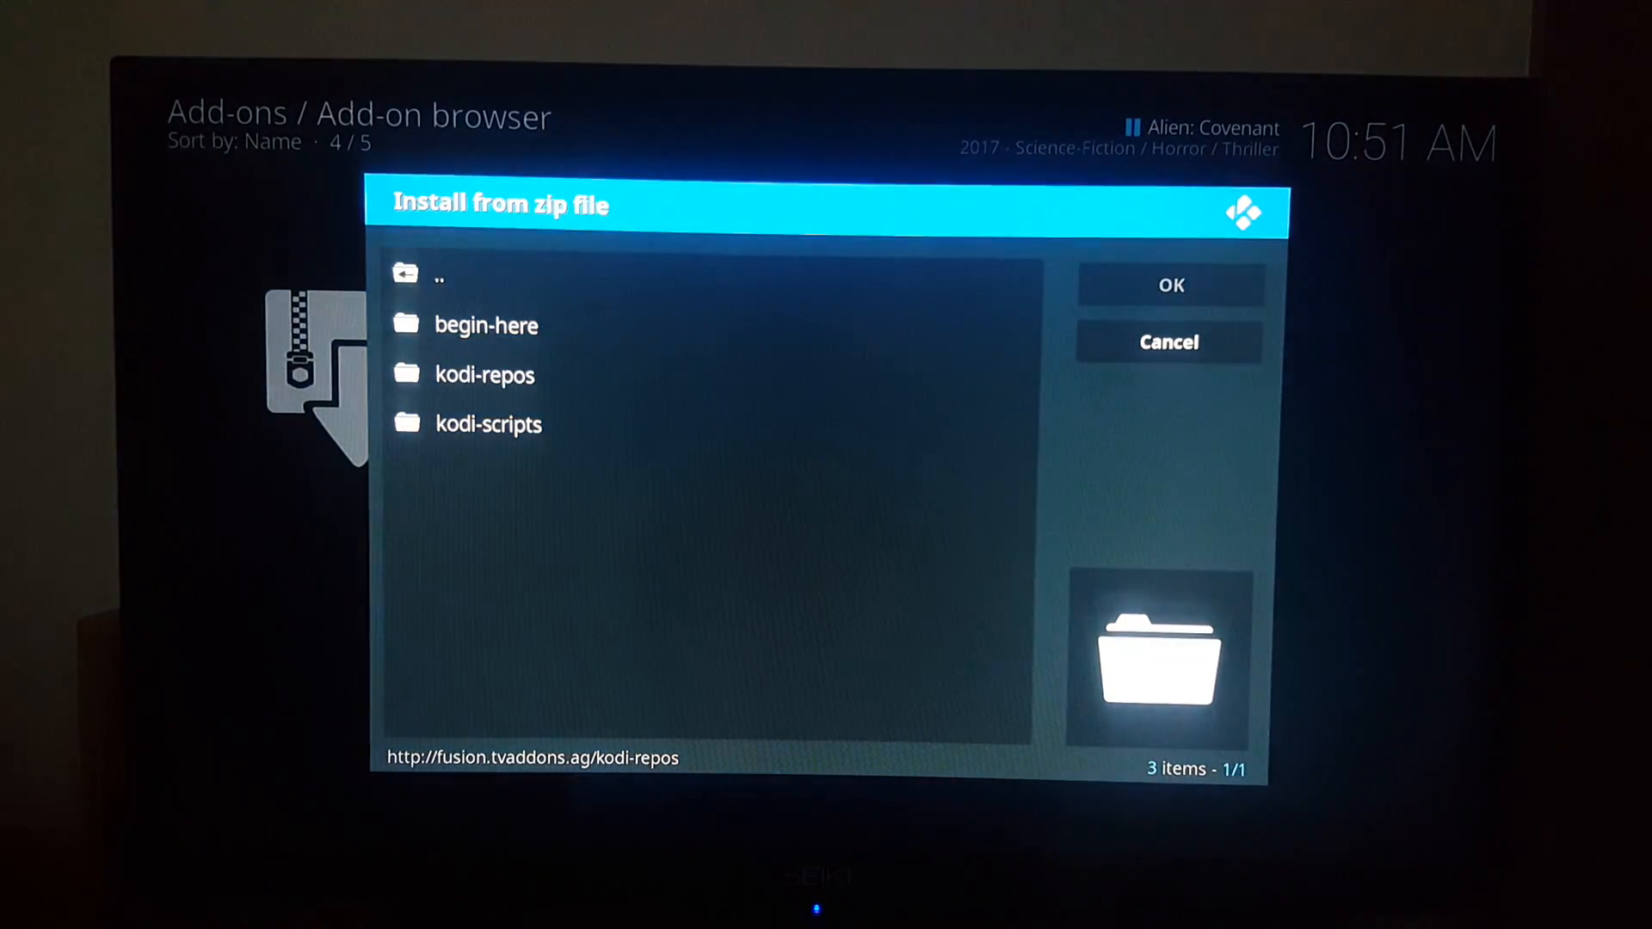
{"action": "double_click", "coordinate": [486, 373]}
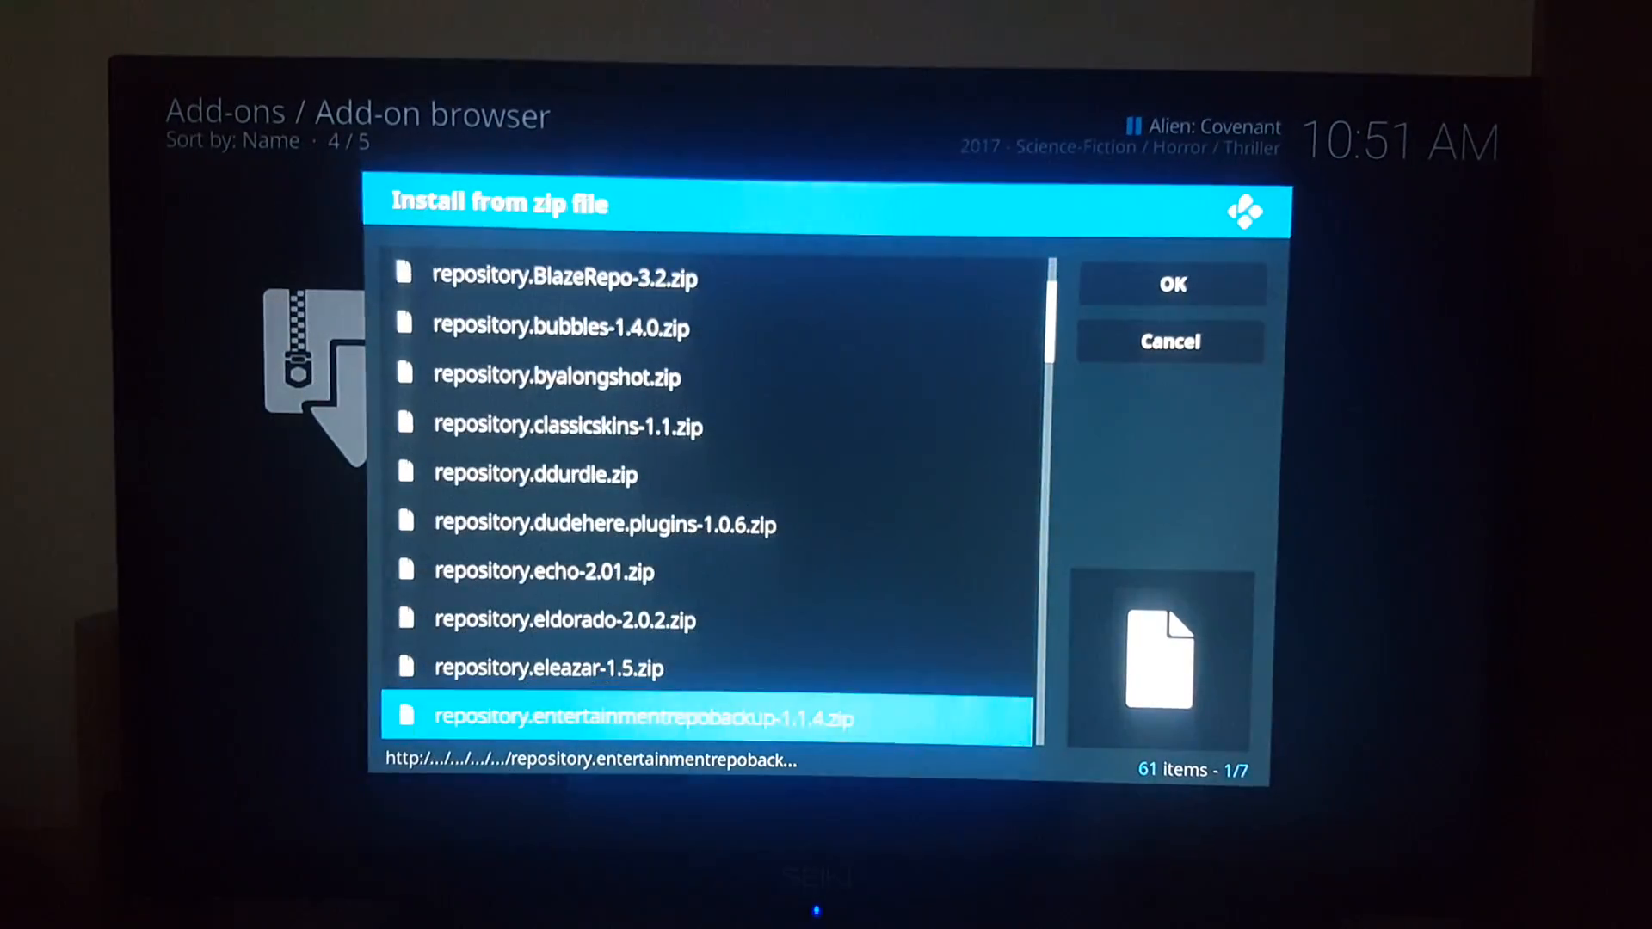
{"action": "scroll", "scroll_direction": "down", "scroll_amount": 3}
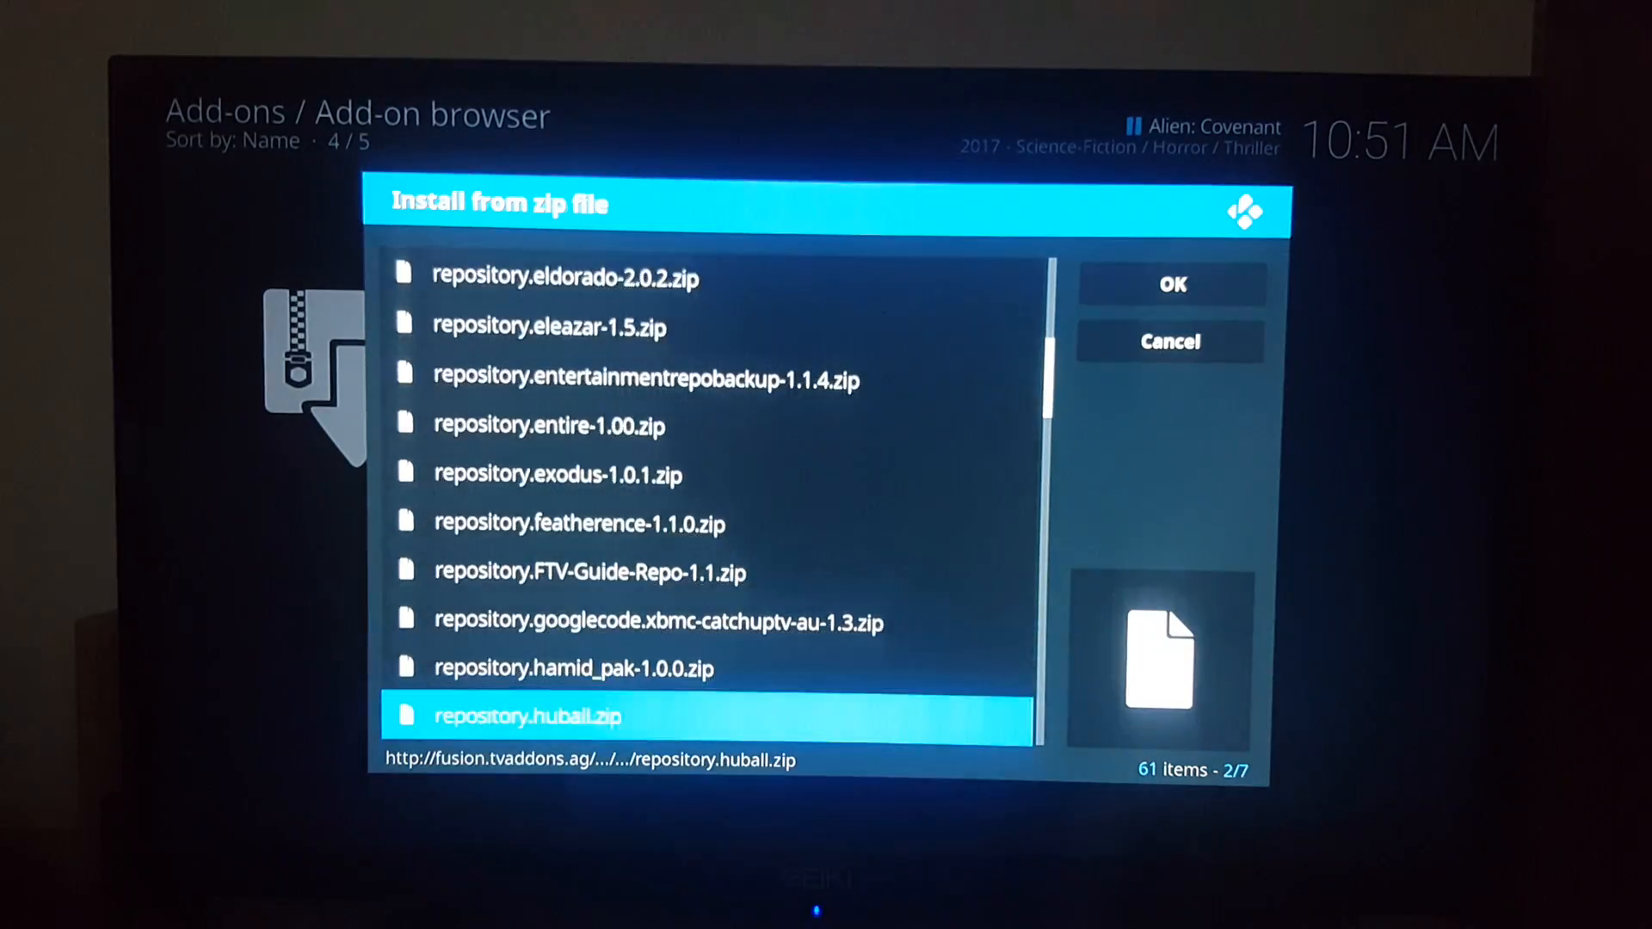
{"action": "scroll", "scroll_direction": "down", "scroll_amount": 3}
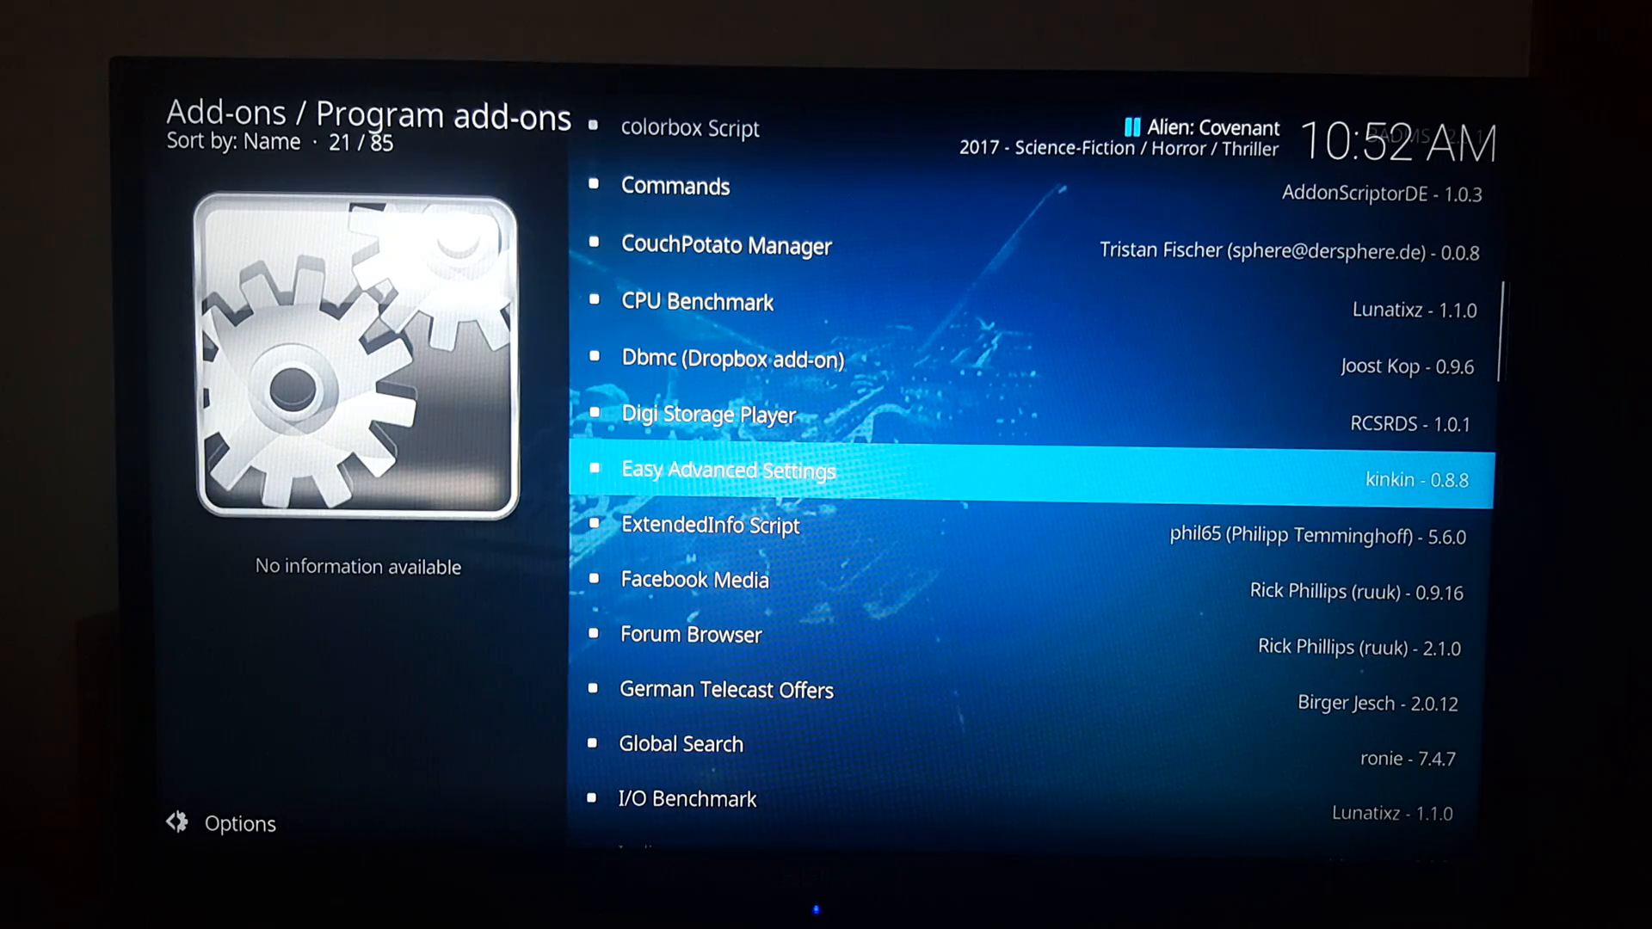
Install Easy Advanced Settings from its Program add-ons details page
{"action": "left_click", "coordinate": [728, 470]}
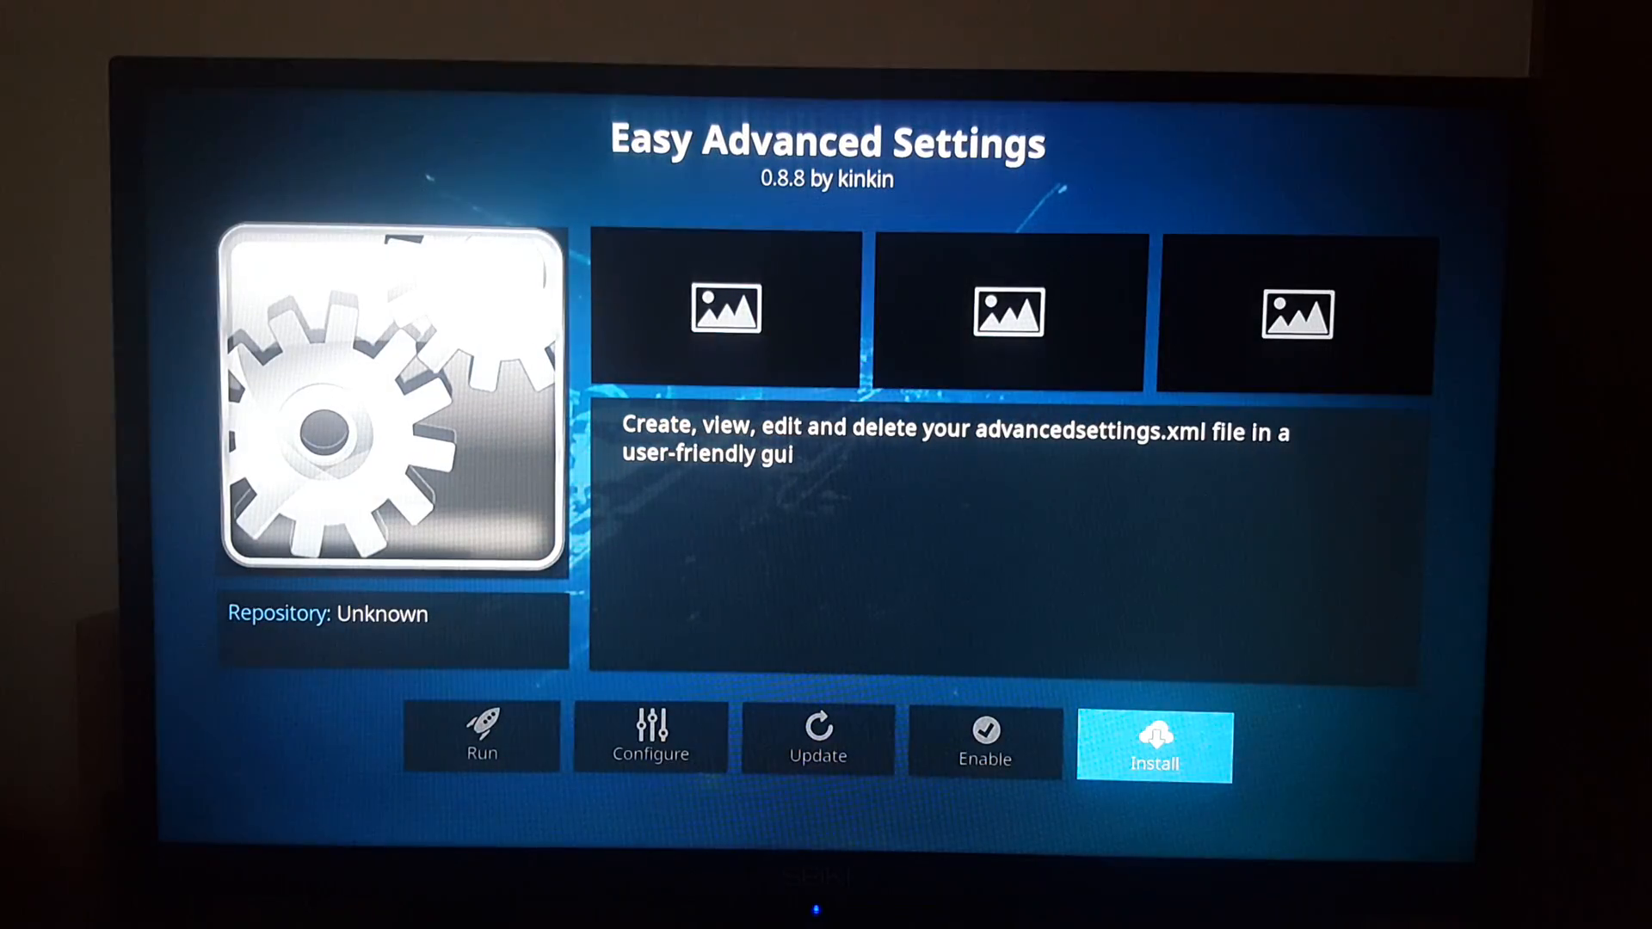
{"action": "left_click", "coordinate": [1153, 743]}
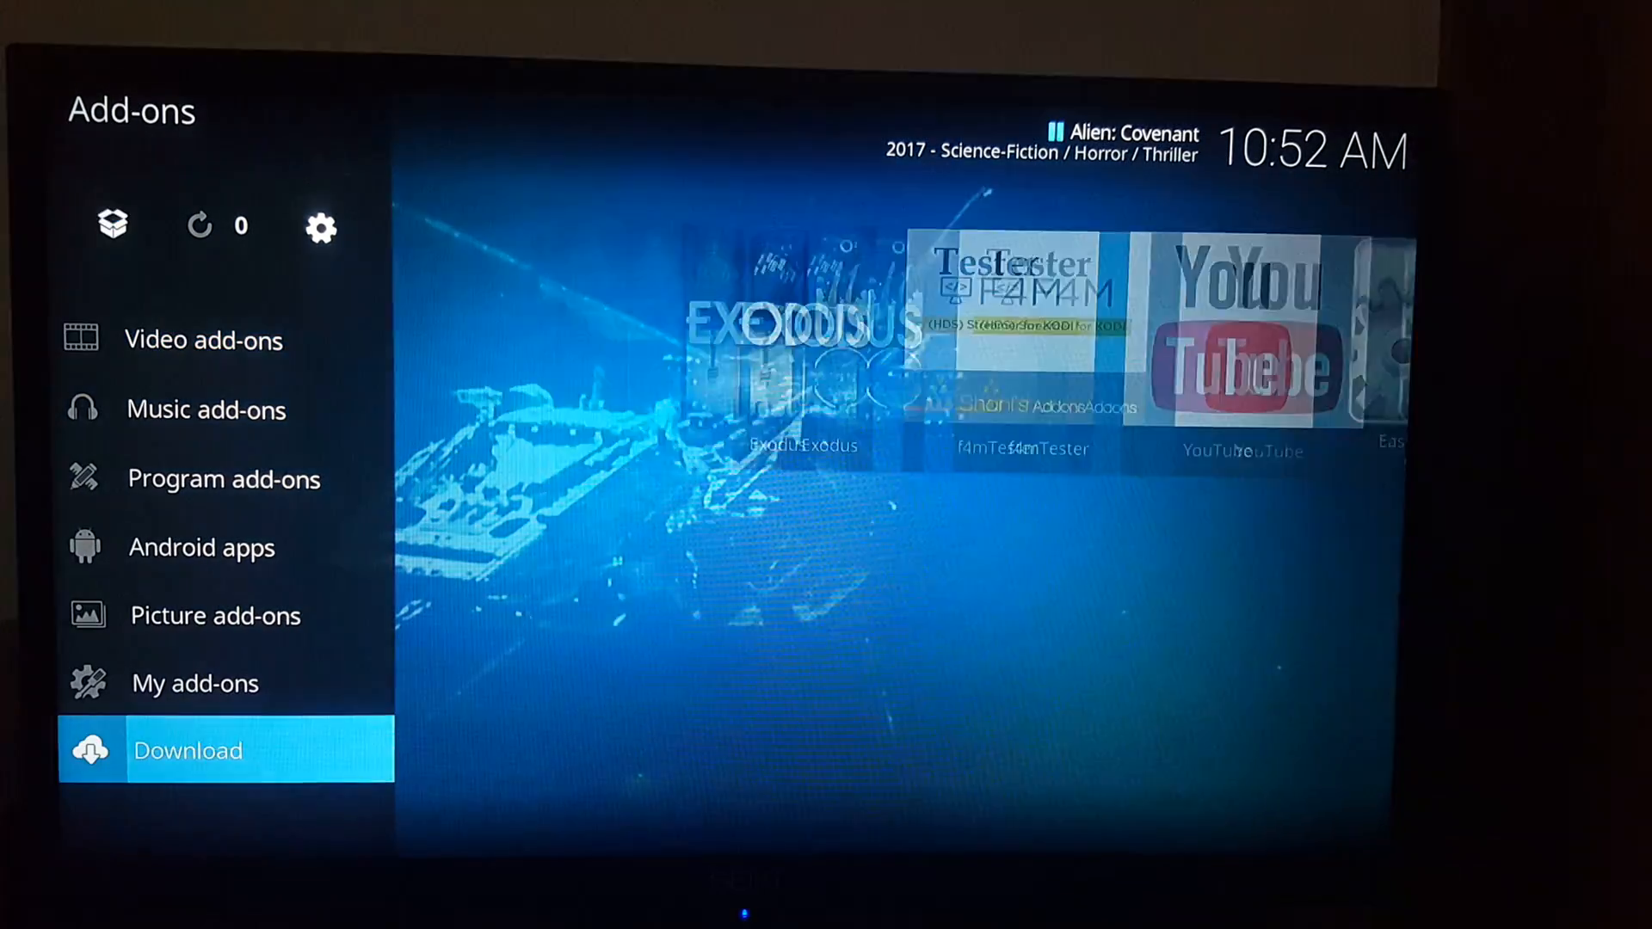
Revisit the Install from zip file list, then back out to the Kodi home screen
{"action": "left_click", "coordinate": [114, 223]}
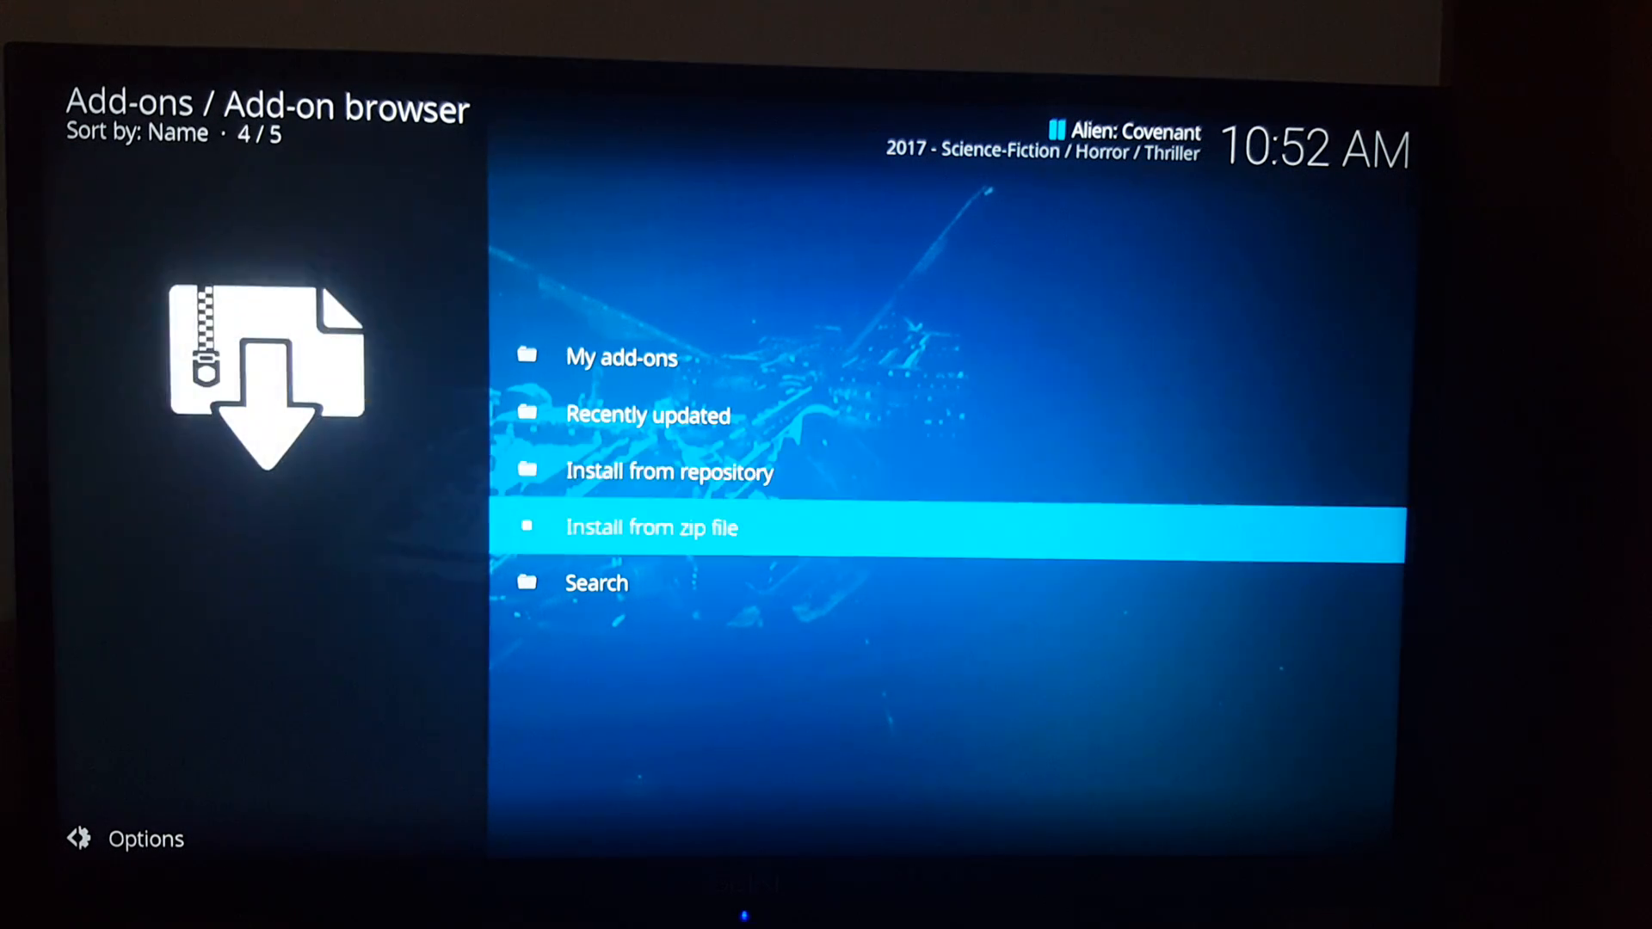
{"action": "left_click", "coordinate": [650, 529]}
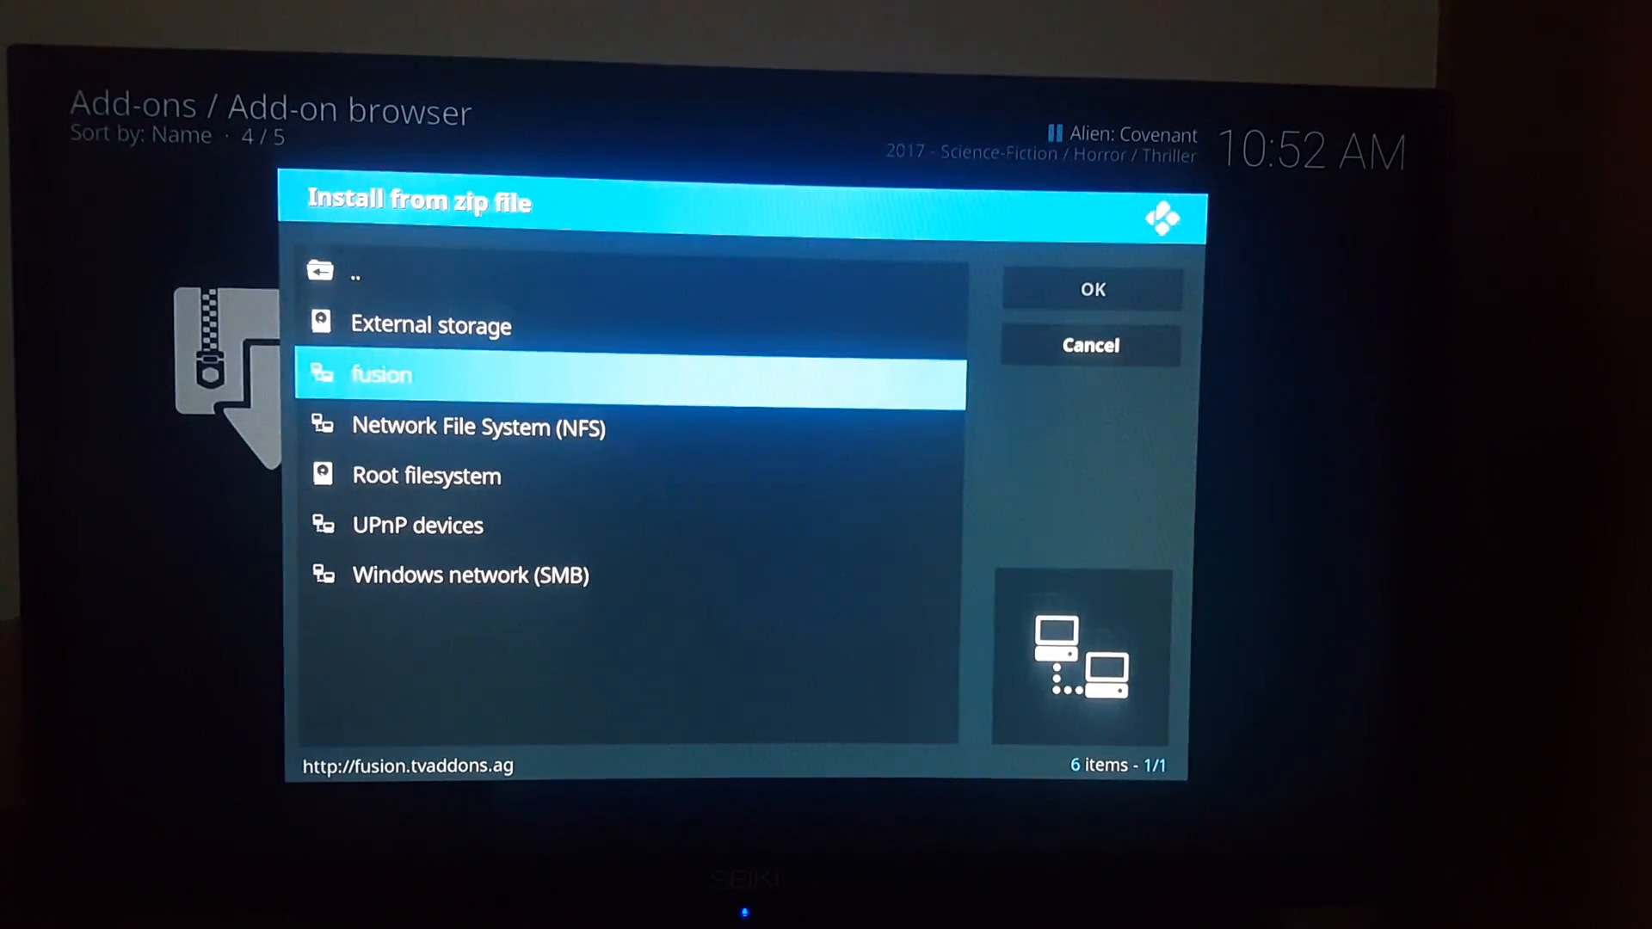
{"action": "left_click", "coordinate": [378, 373]}
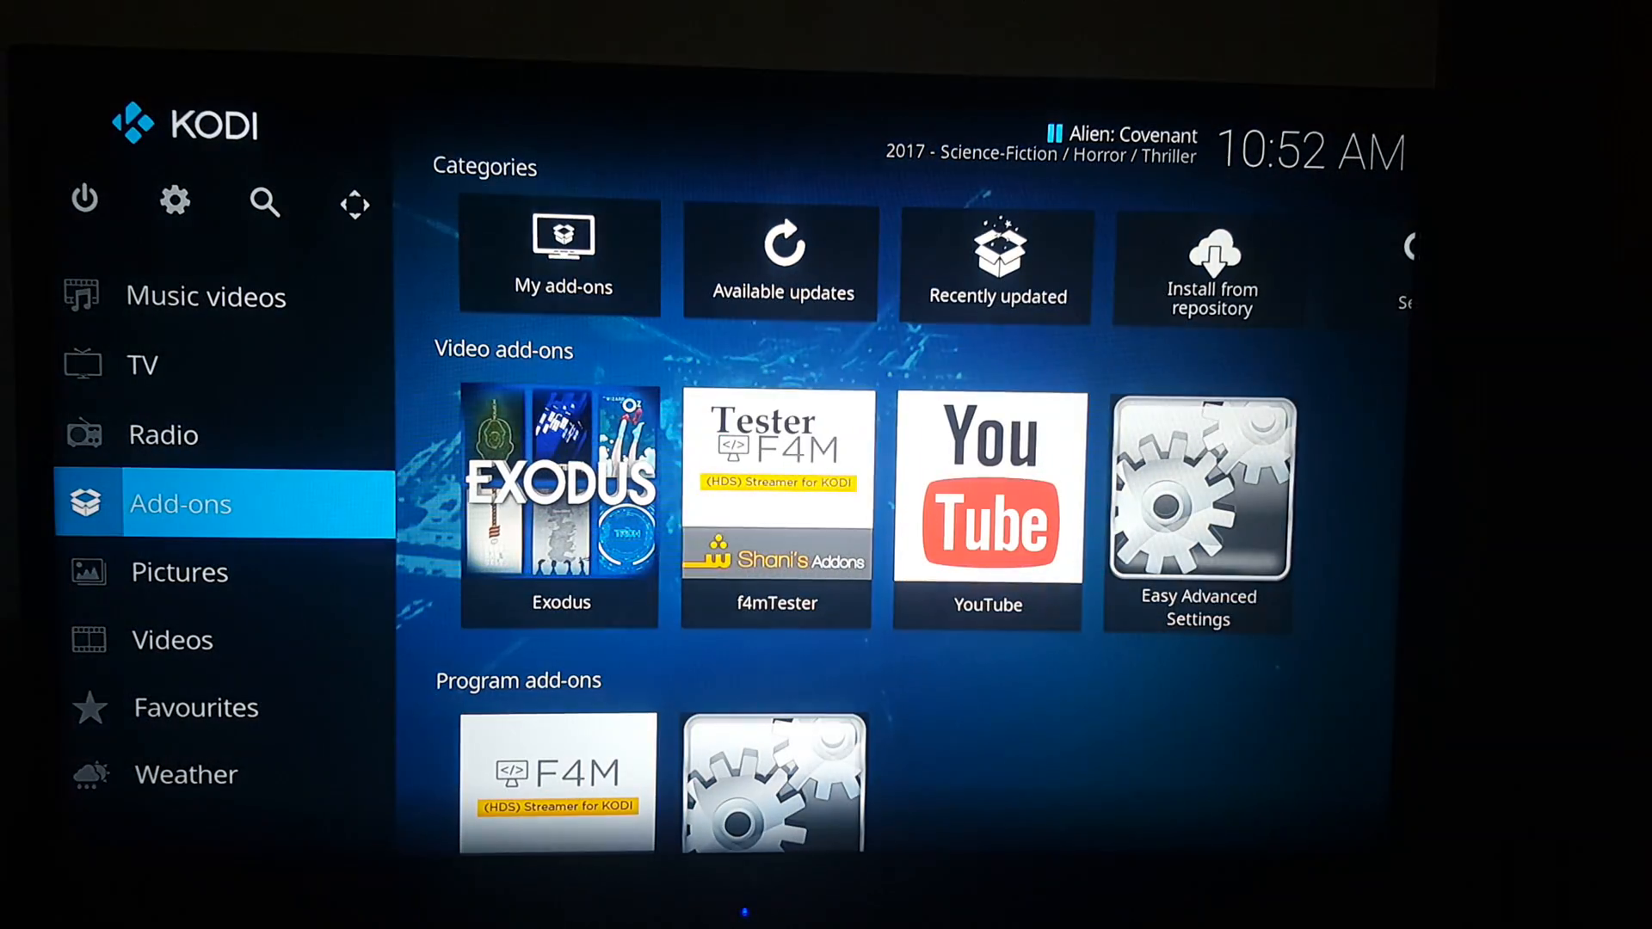
{"action": "mouse_move", "coordinate": [984, 495]}
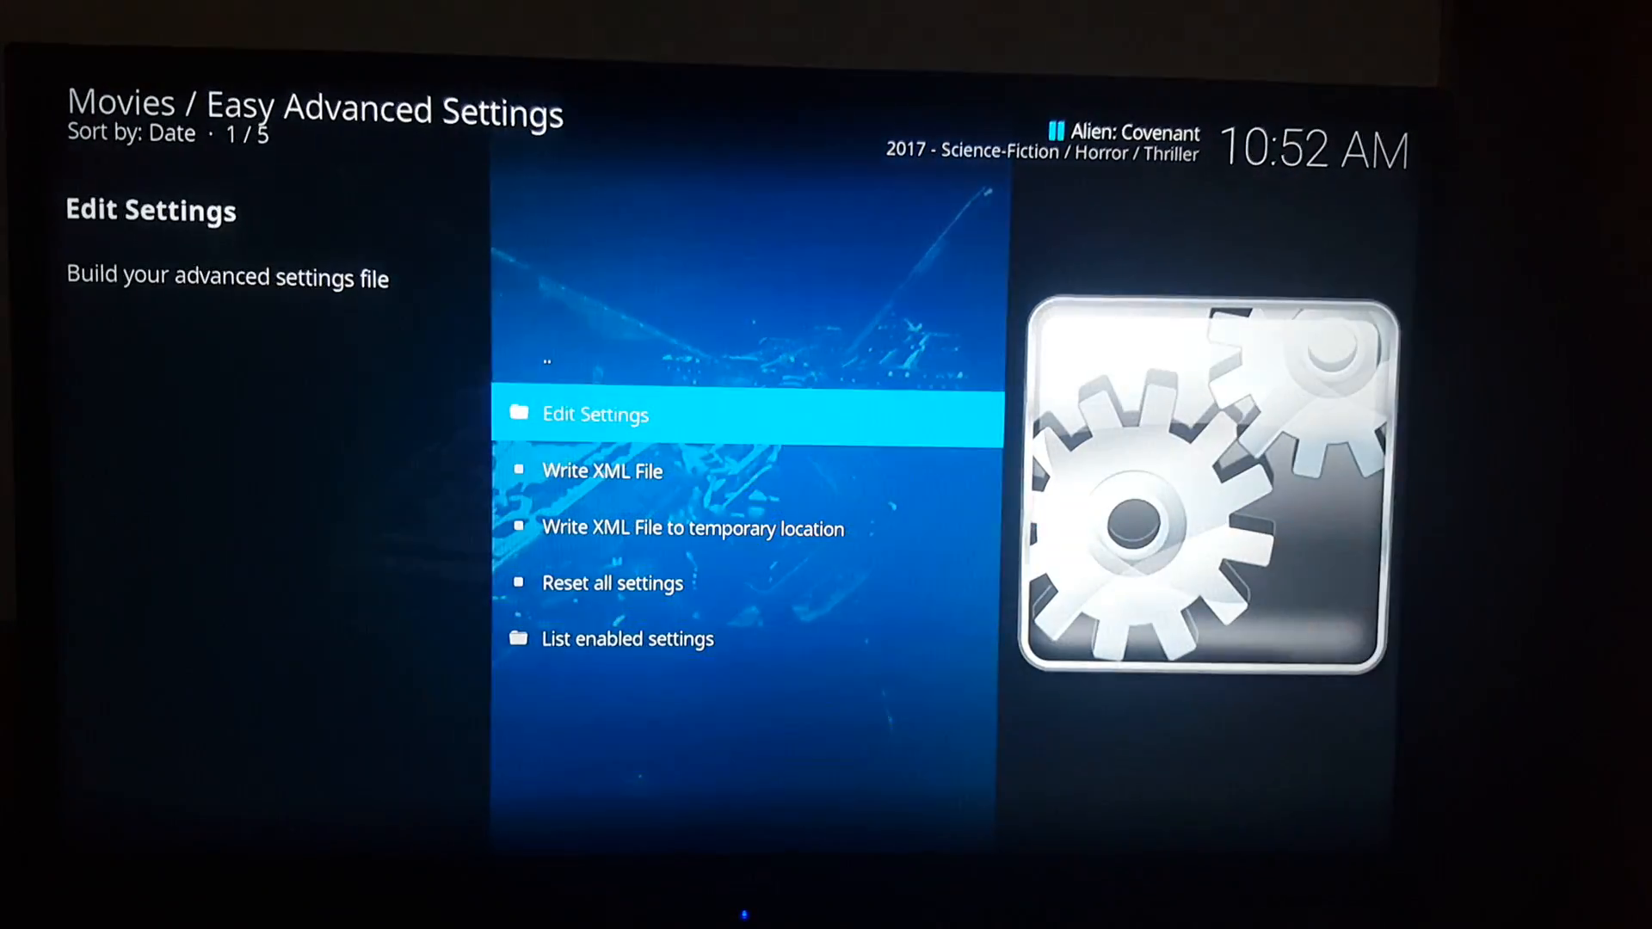
Choose Edit Settings in Easy Advanced Settings and scroll to the Network settings category
{"action": "left_click", "coordinate": [594, 413]}
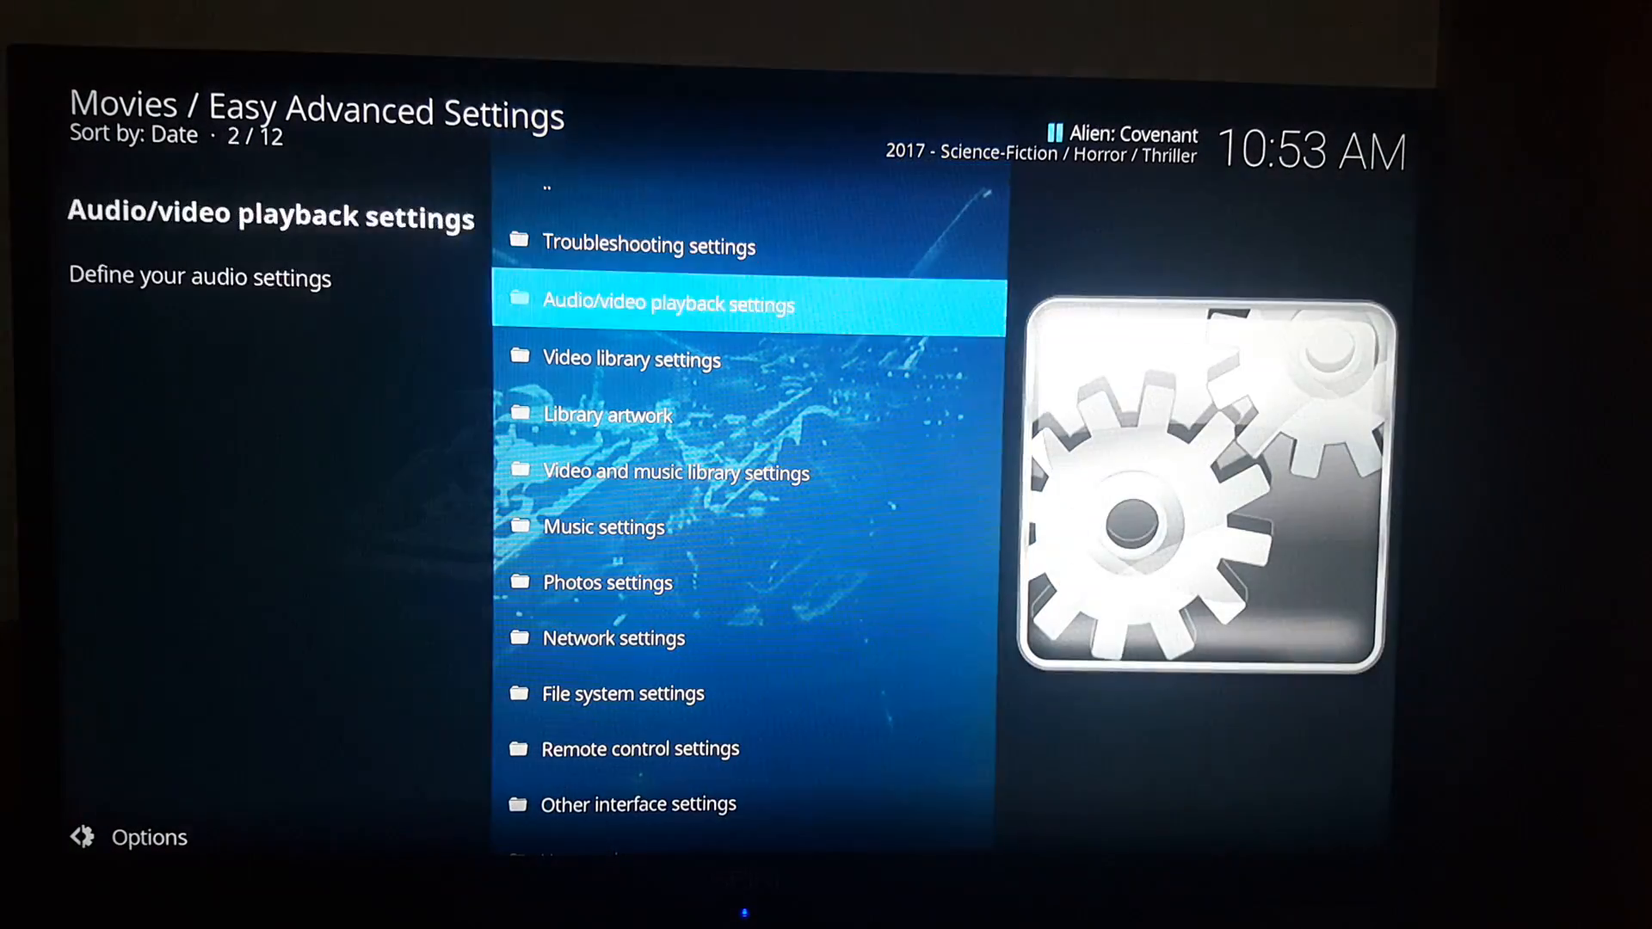
{"action": "scroll", "scroll_direction": "down", "scroll_amount": 3}
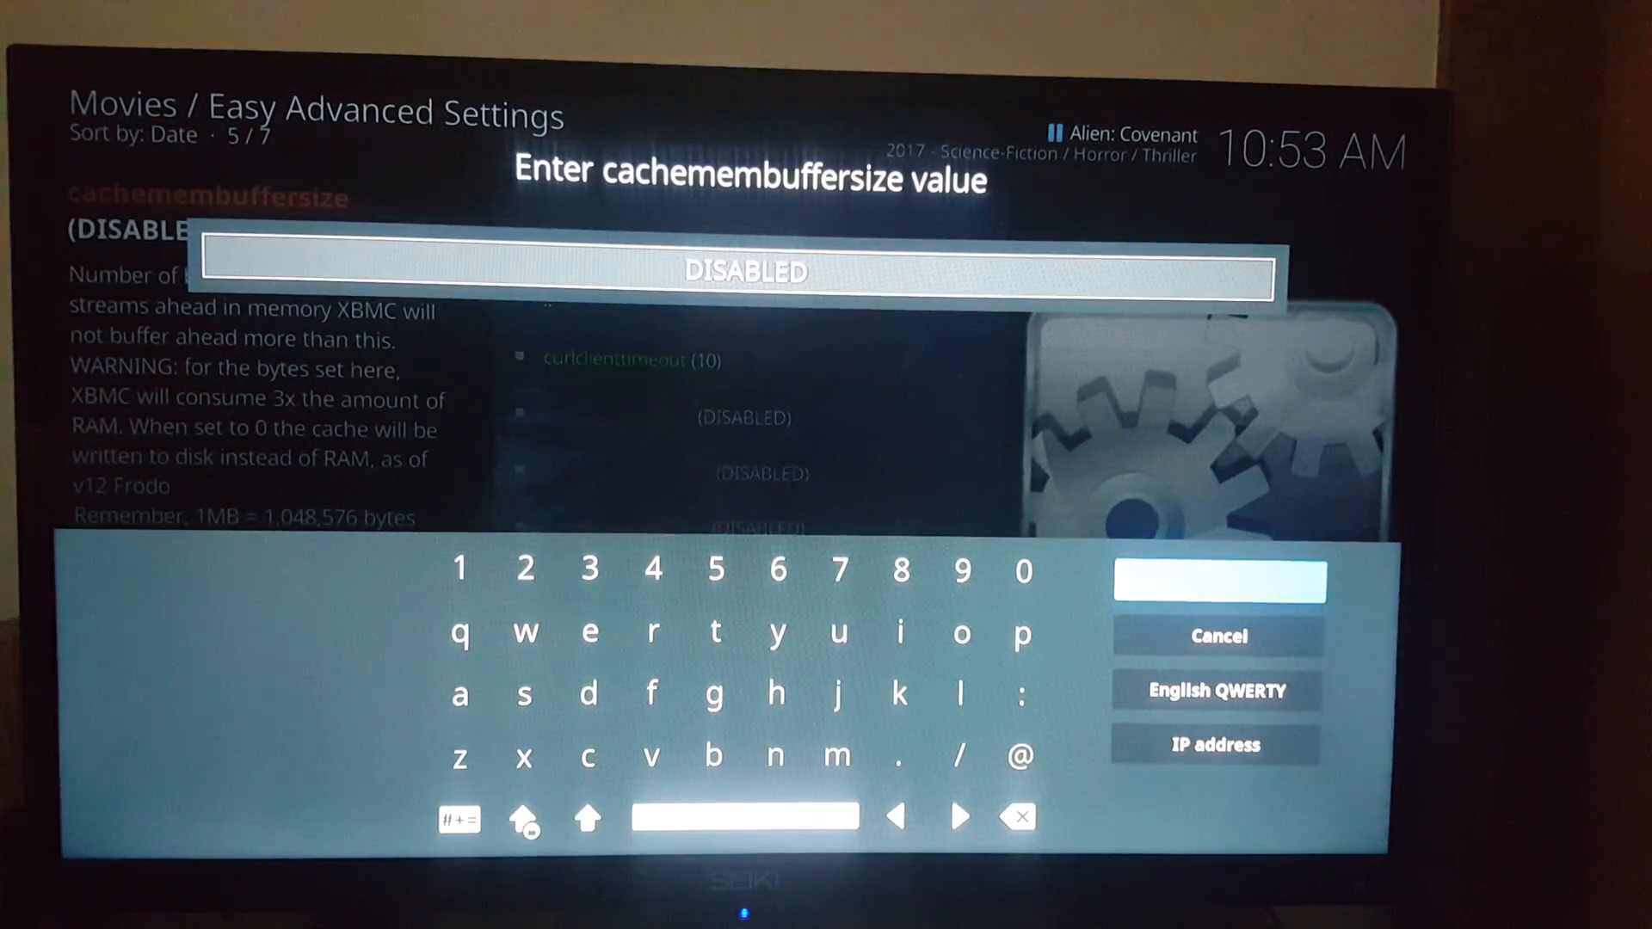
Set cachemembuffersize to 2, then select buffermode to see its options
{"action": "left_click", "coordinate": [457, 569]}
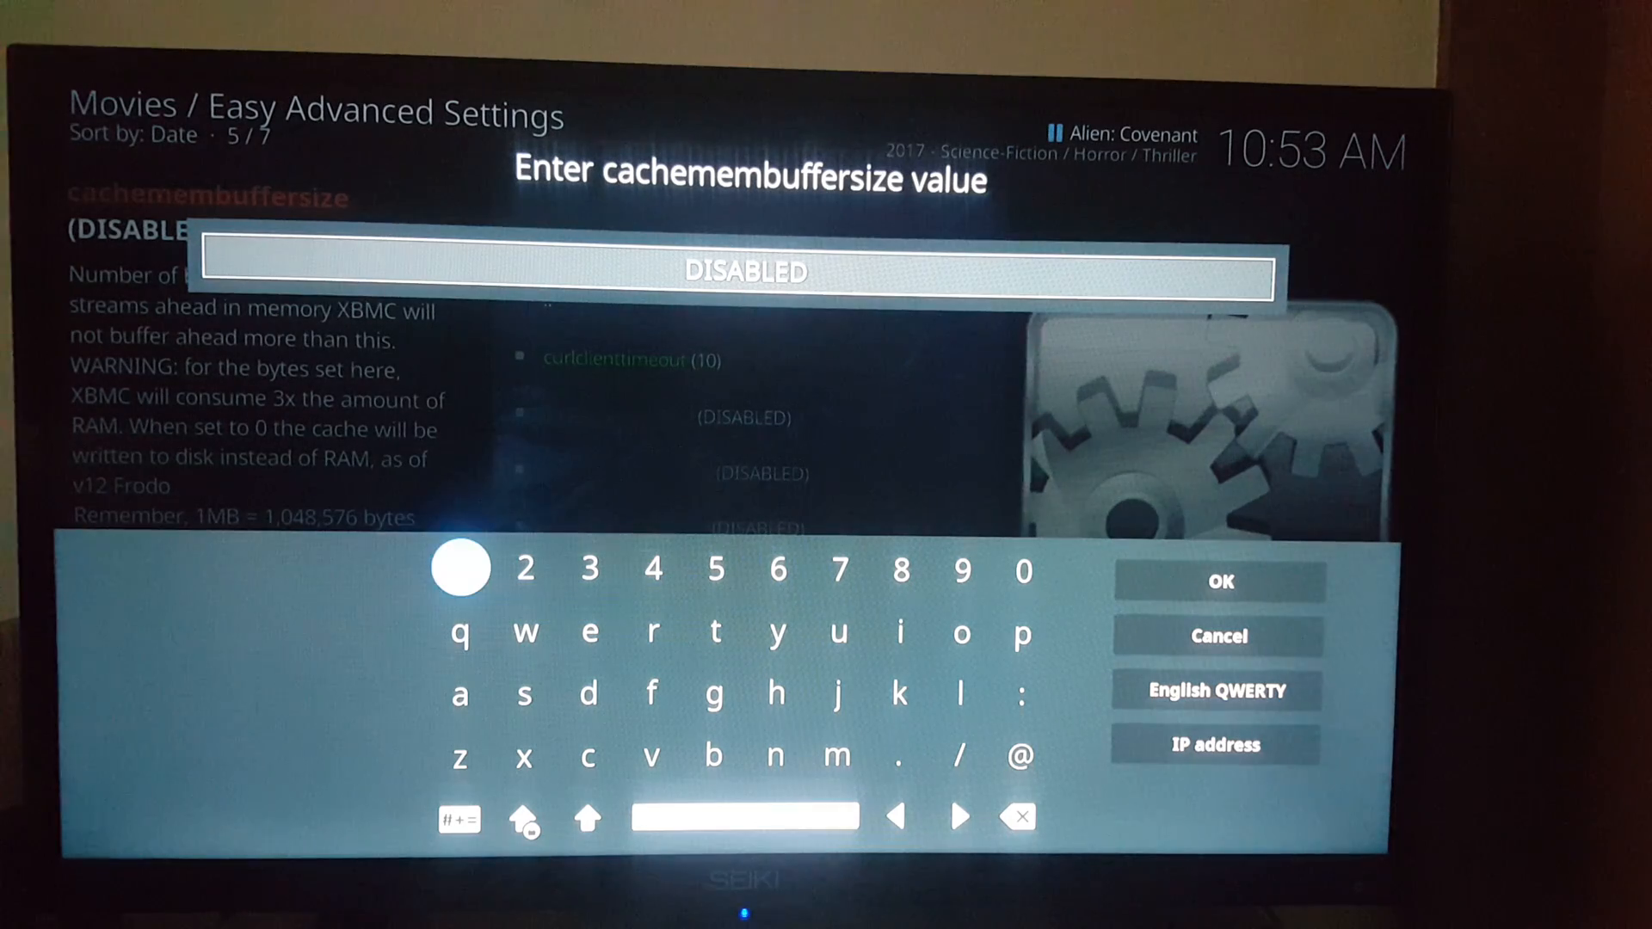
{"action": "left_click", "coordinate": [1017, 817]}
{"action": "type", "text": "2"}
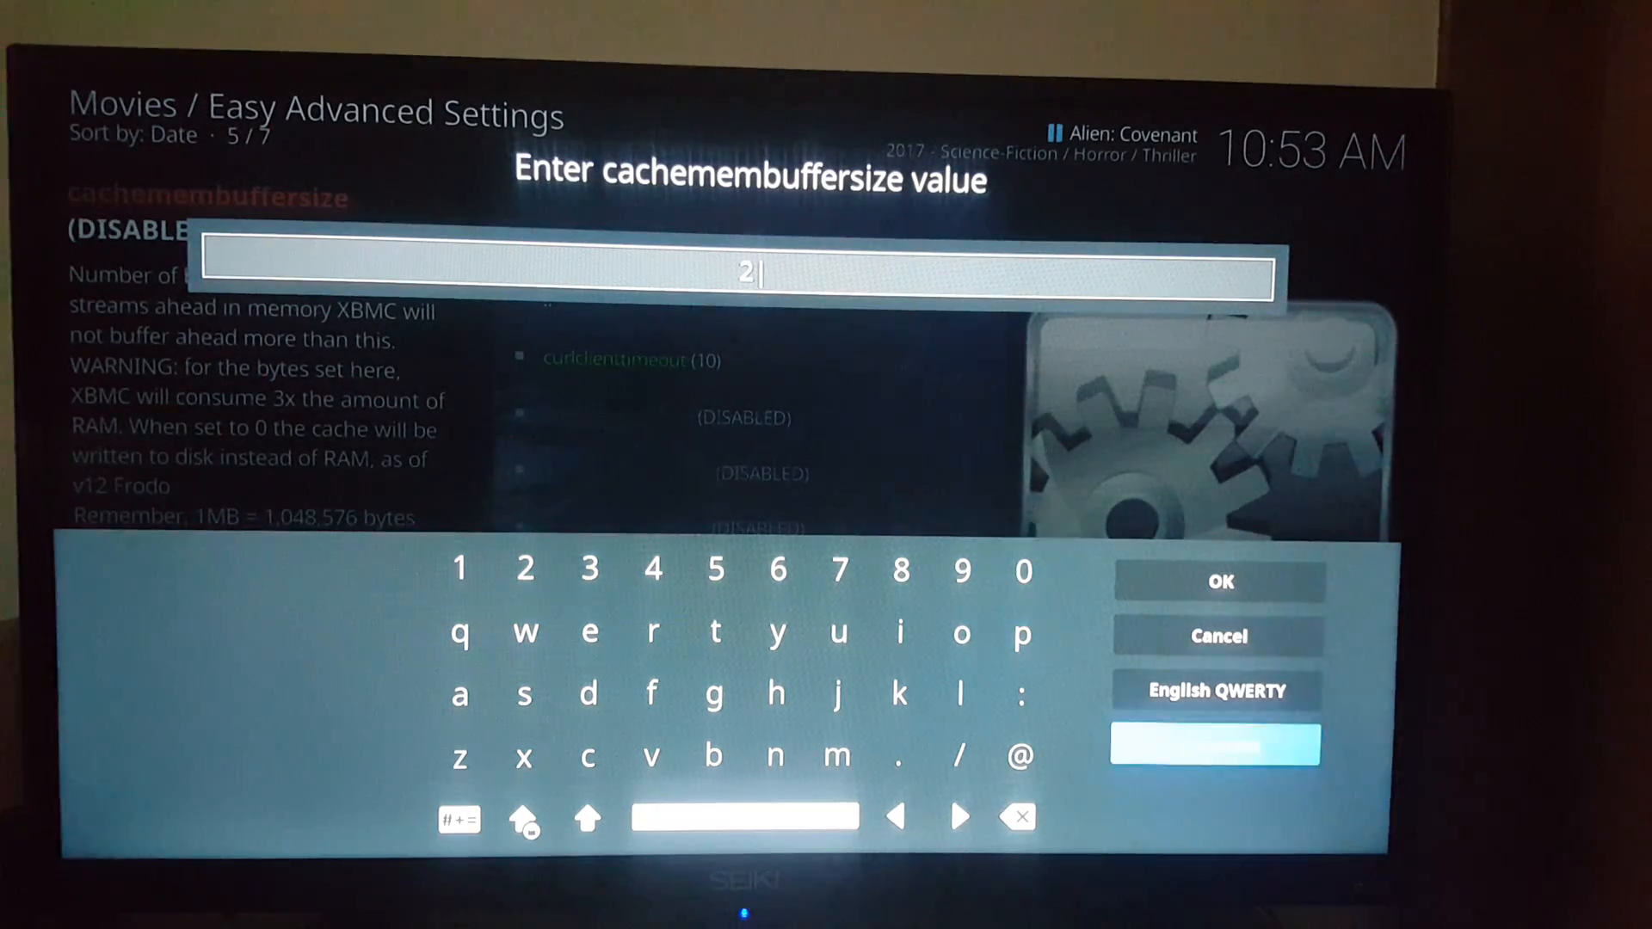
{"action": "left_click", "coordinate": [1218, 582]}
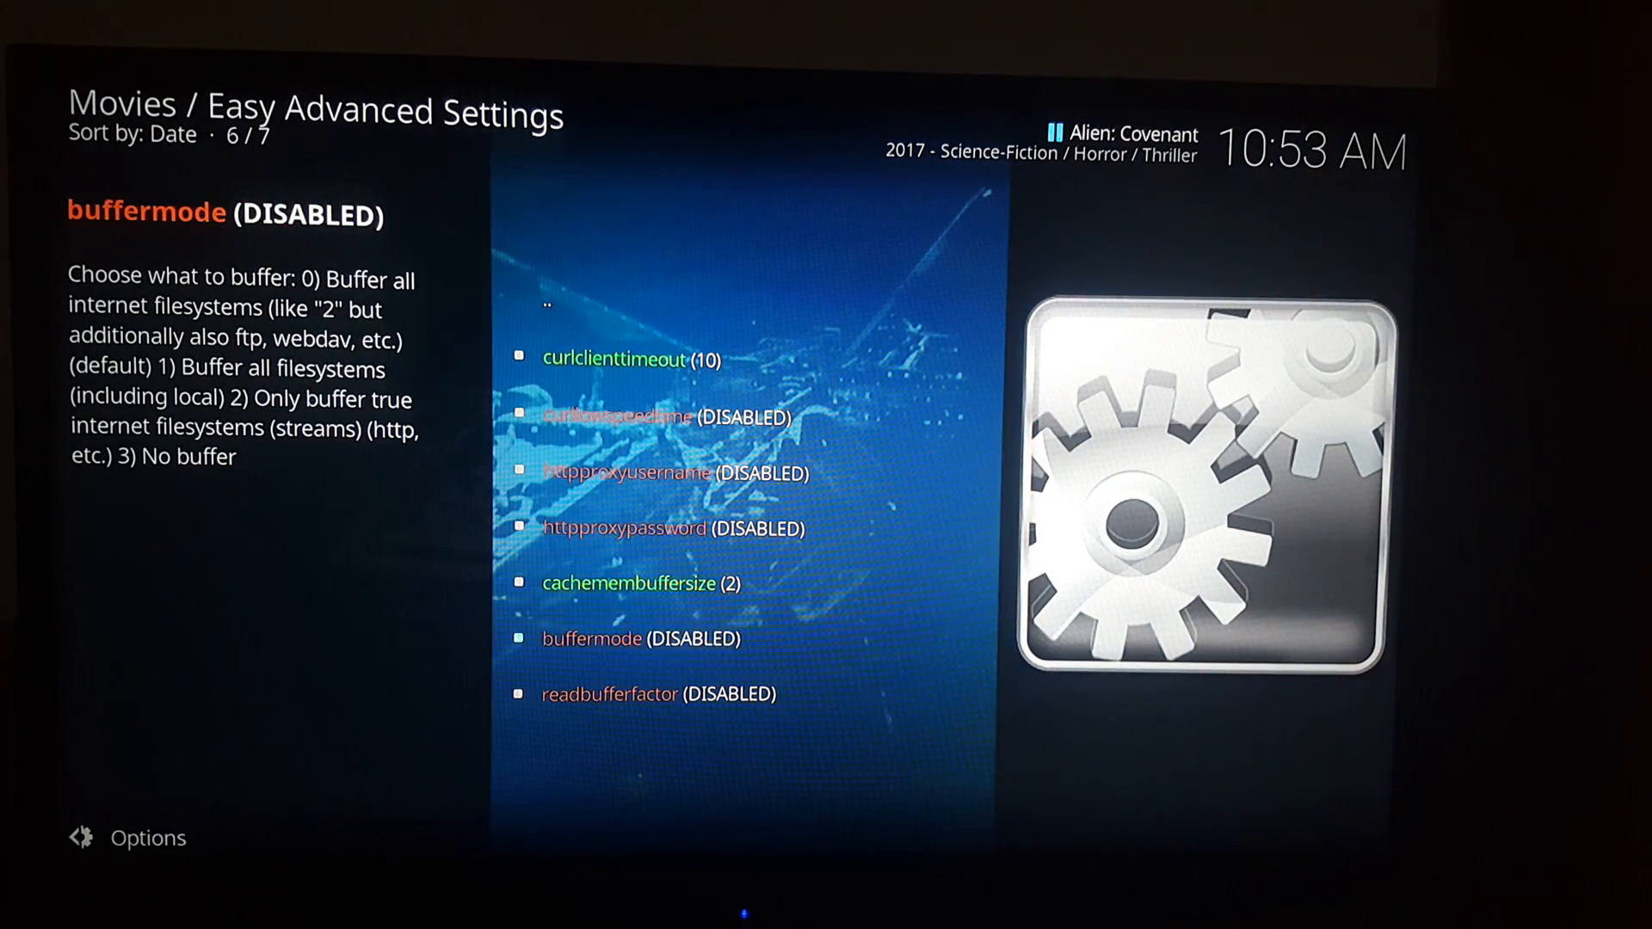
{"action": "left_click", "coordinate": [592, 638]}
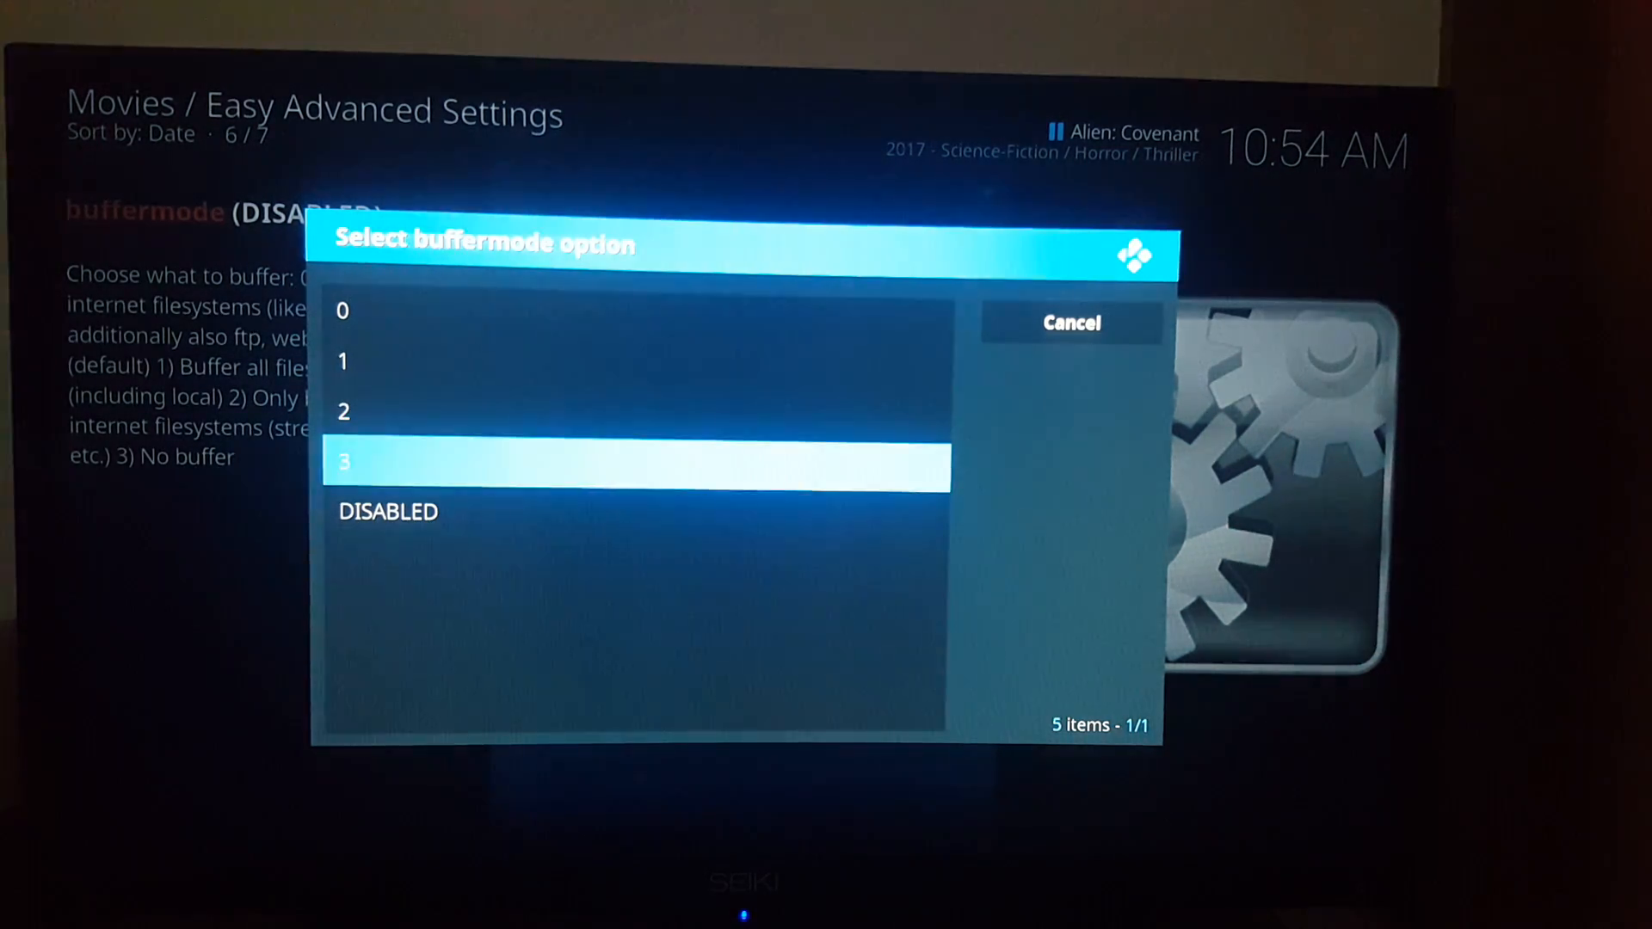
Choose buffermode 3 and replace readbufferfactor's DISABLED placeholder with 5
{"action": "left_click", "coordinate": [1069, 322]}
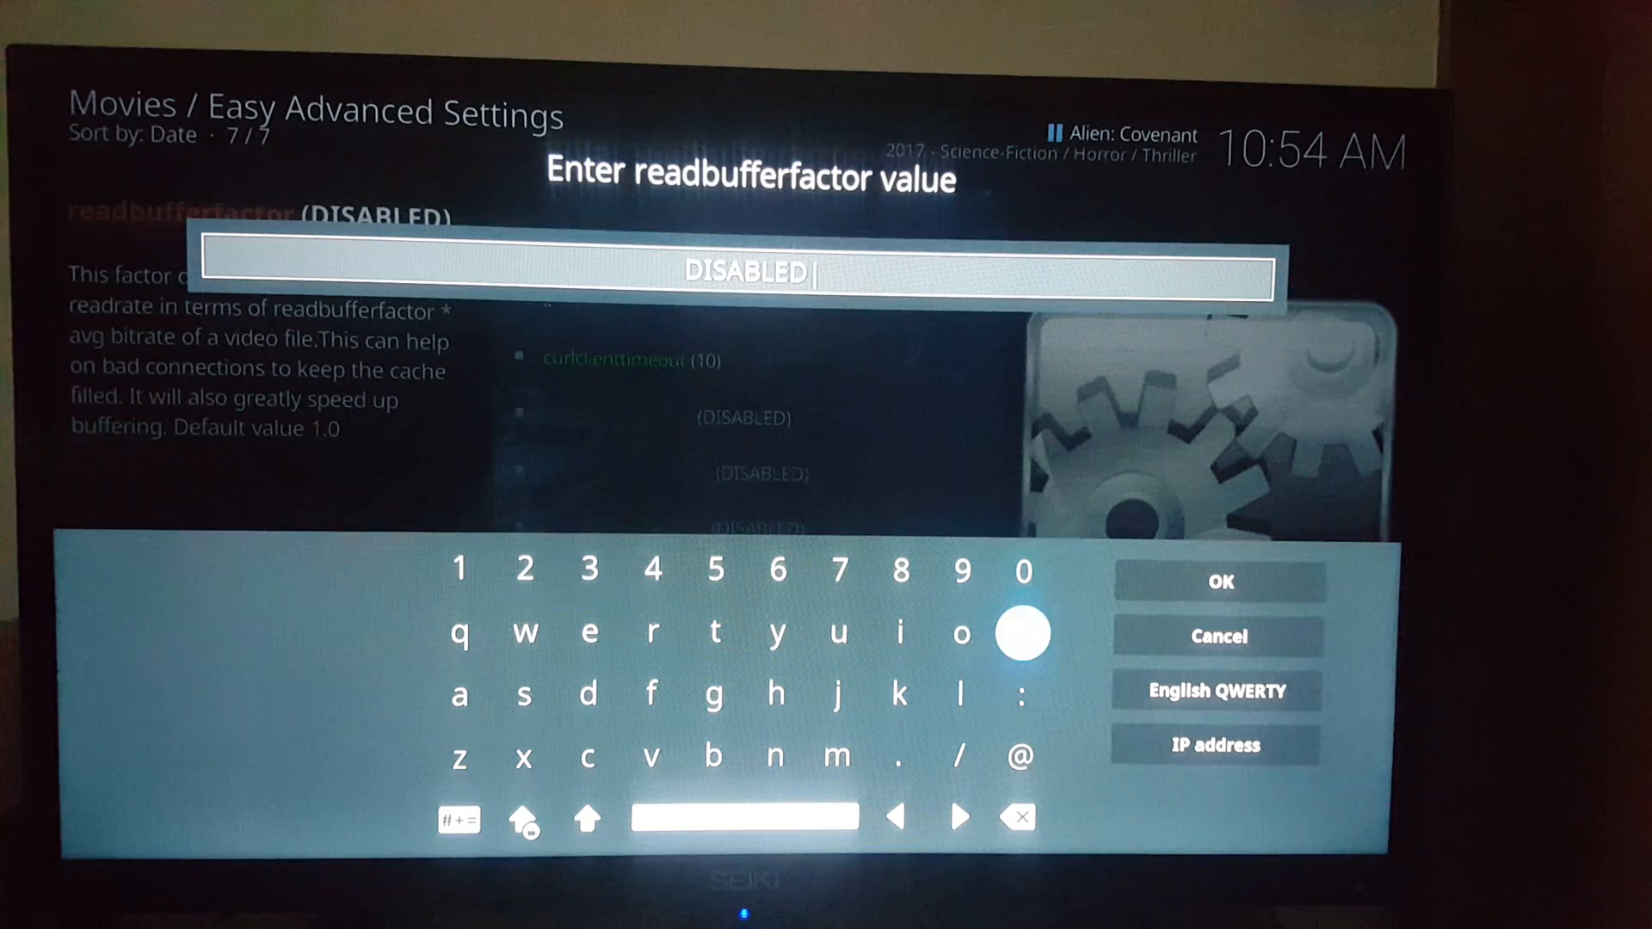
{"action": "left_click", "coordinate": [1017, 817]}
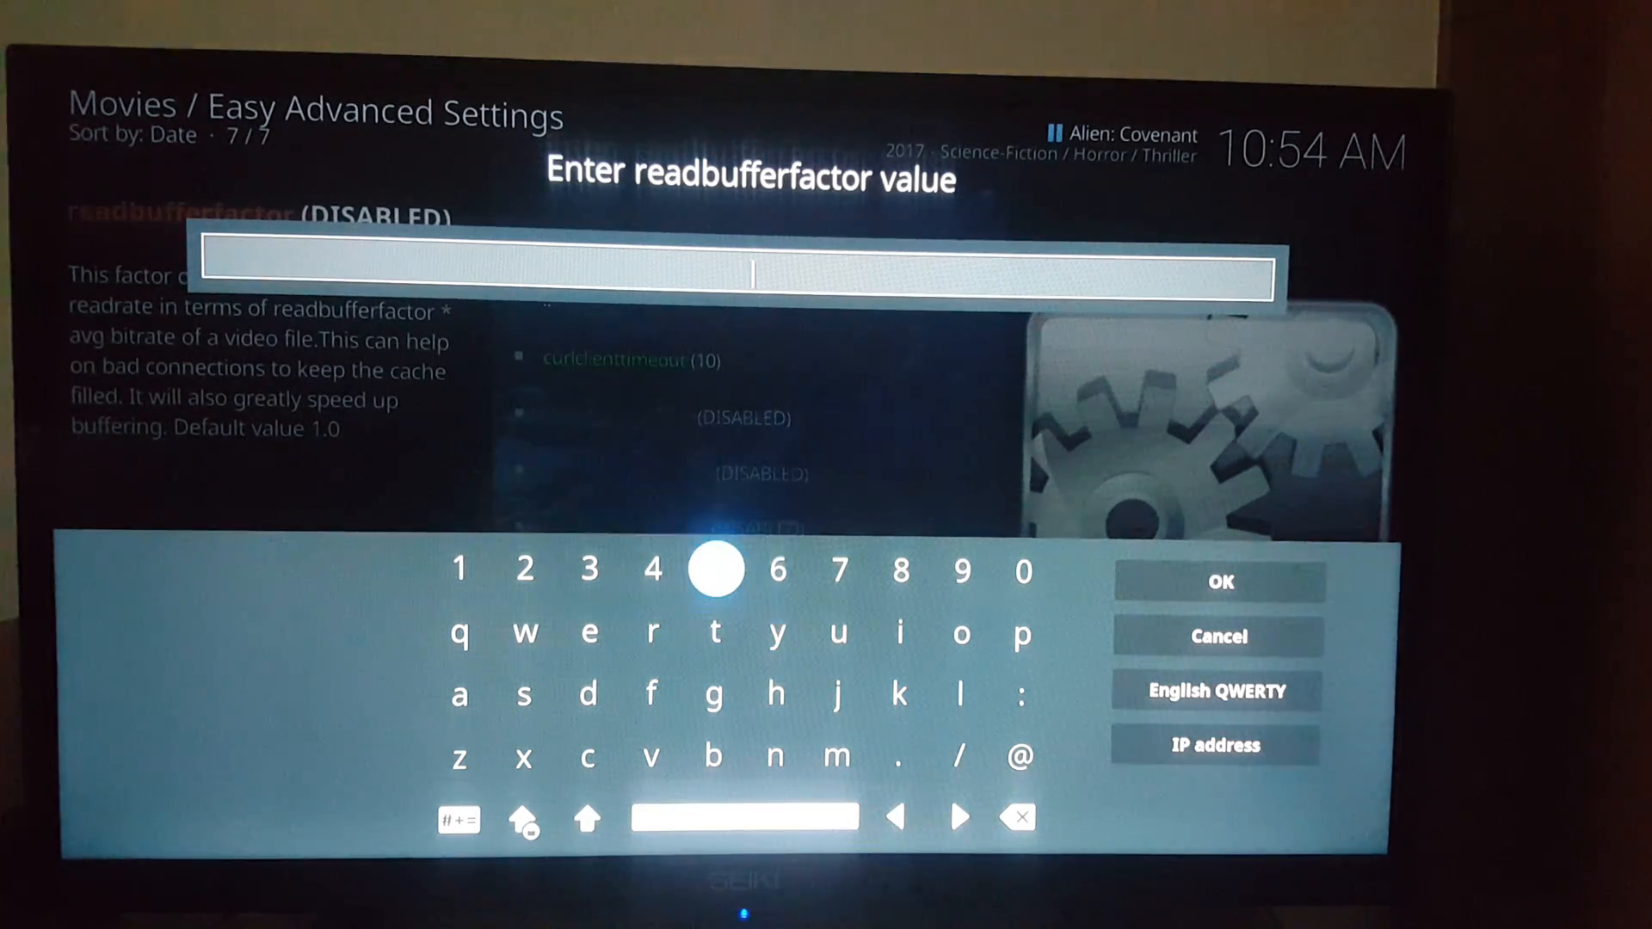
{"action": "left_click", "coordinate": [713, 569]}
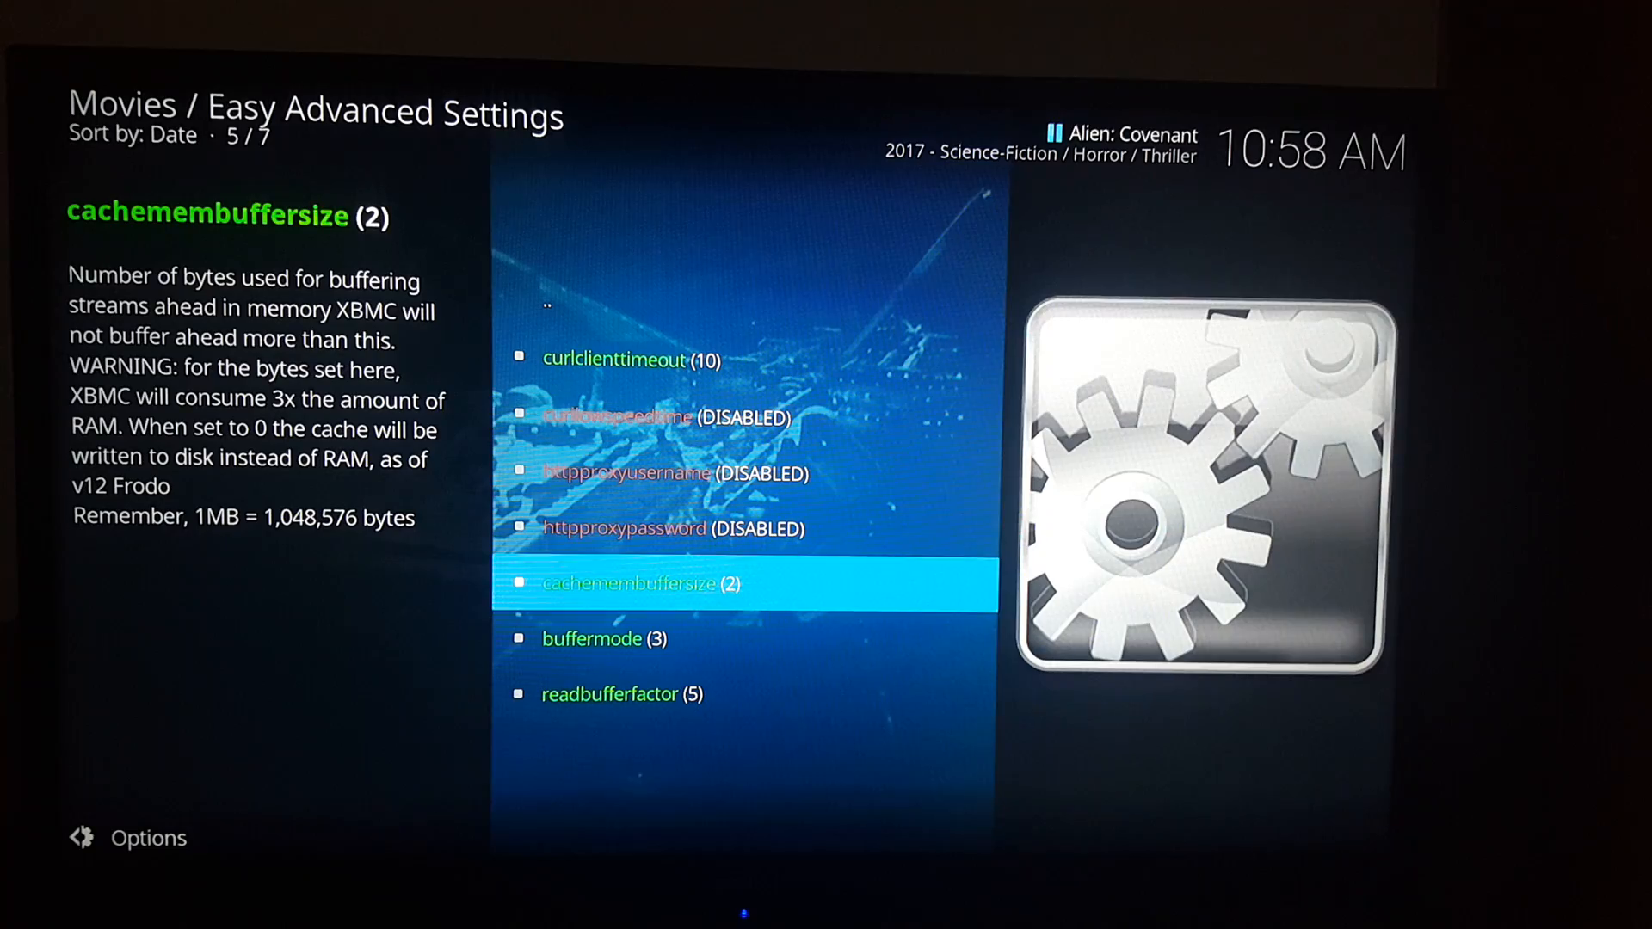
Retype cachemembuffersize as 40090557 bytes in place of 2
{"action": "left_click", "coordinate": [640, 583]}
{"action": "type", "text": "400"}
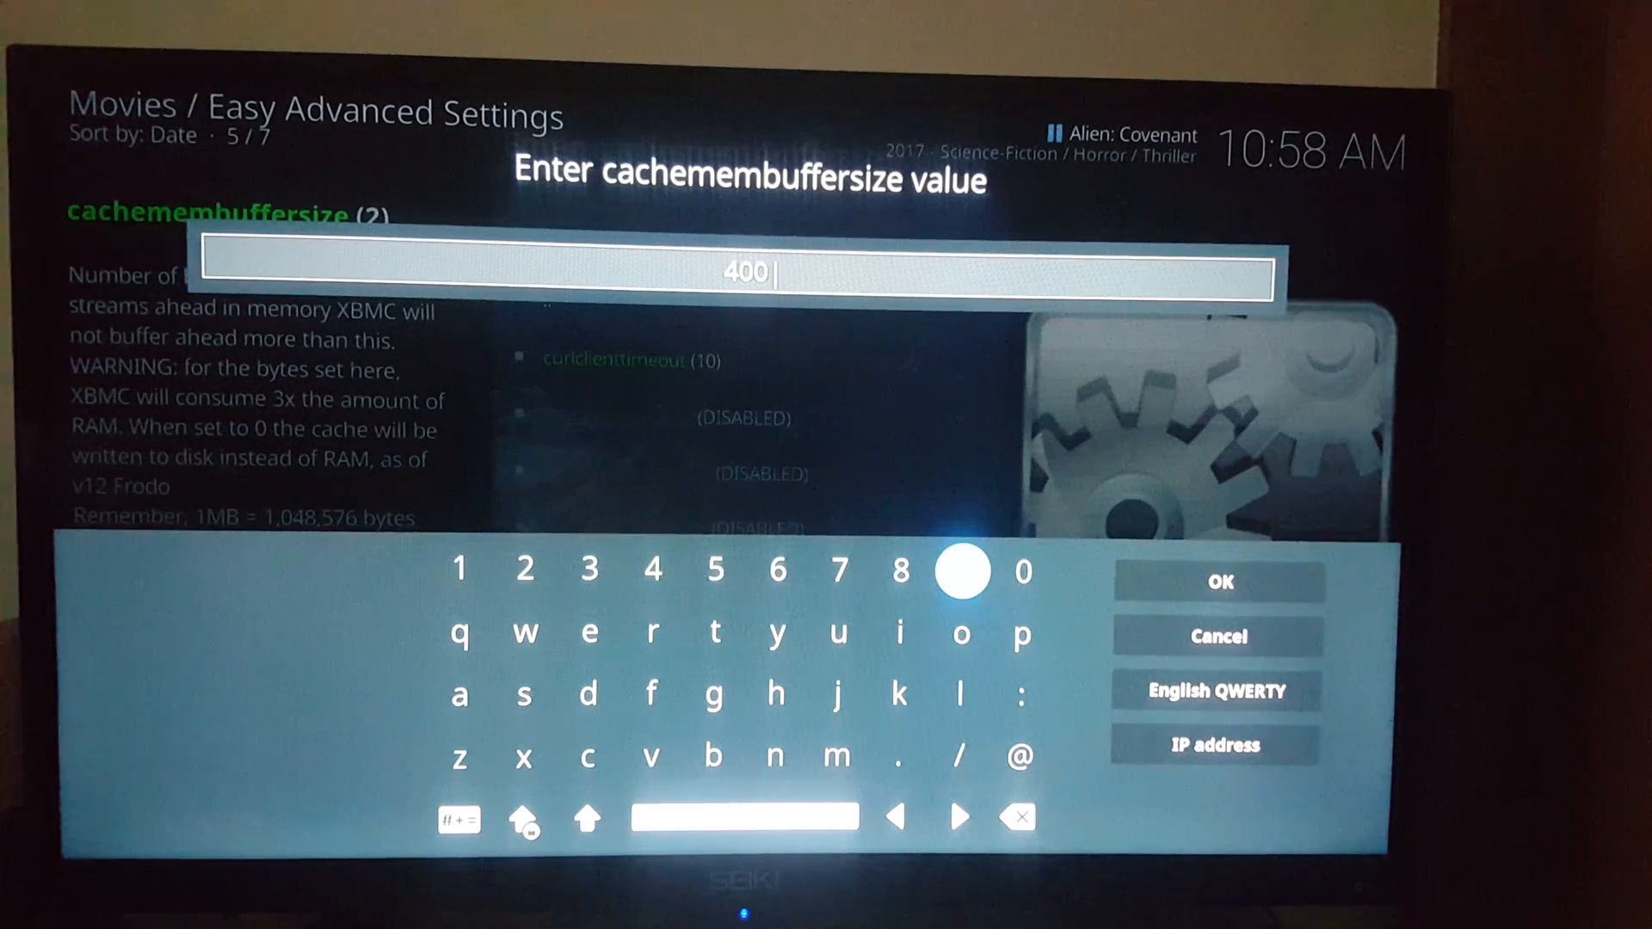
{"action": "left_click", "coordinate": [960, 569]}
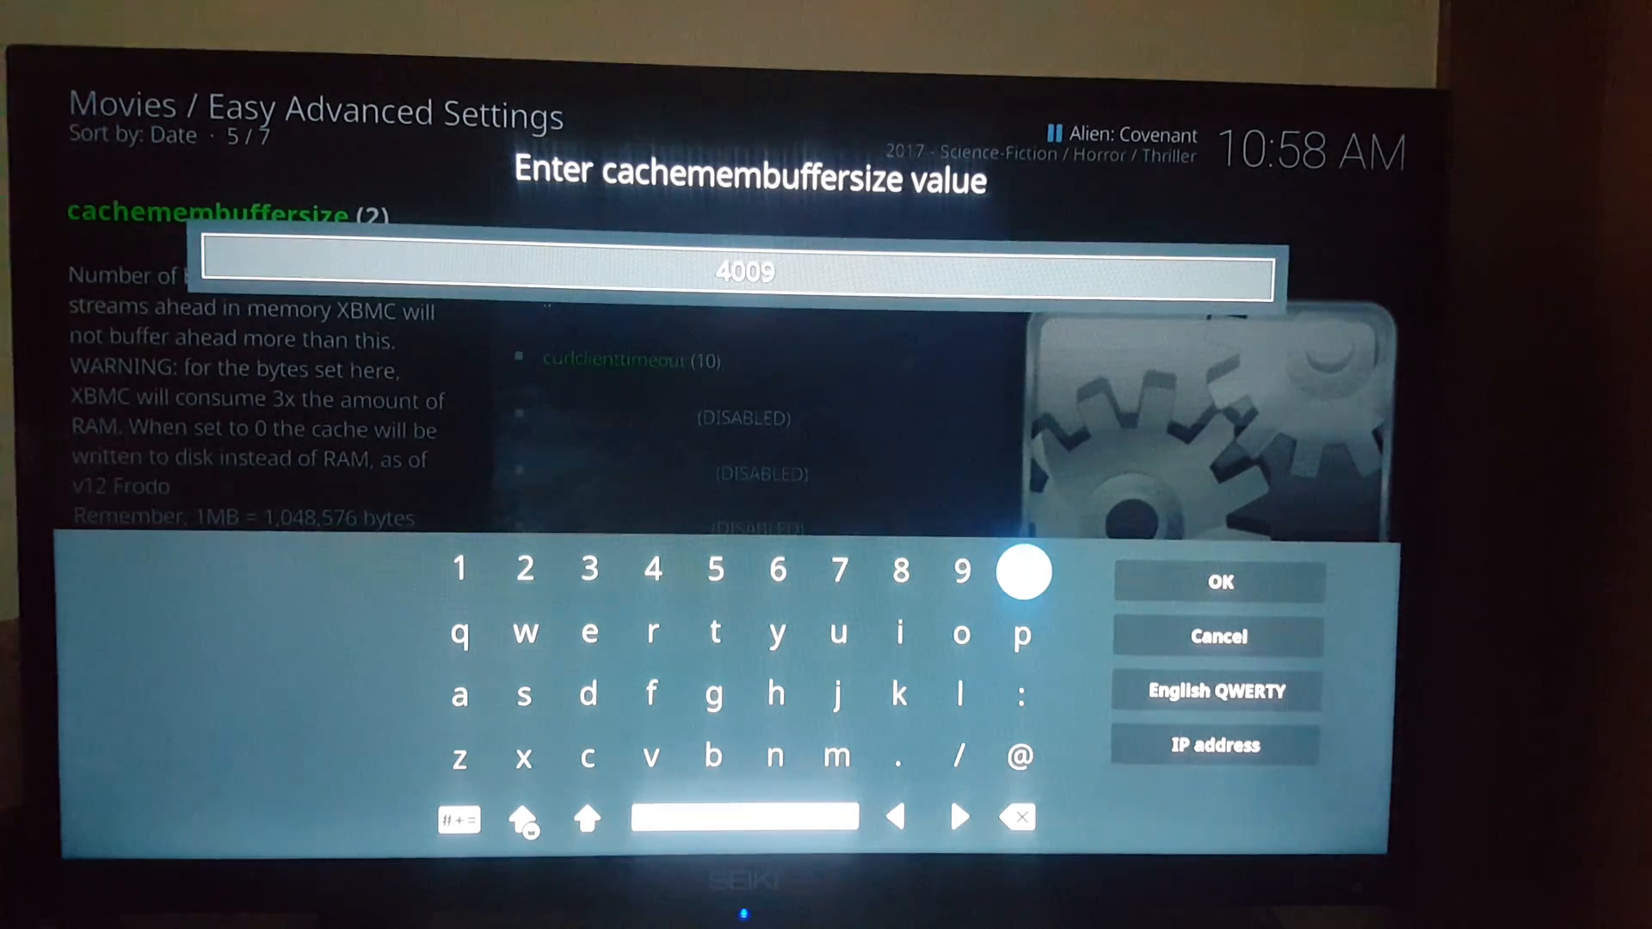
{"action": "left_click", "coordinate": [1020, 570]}
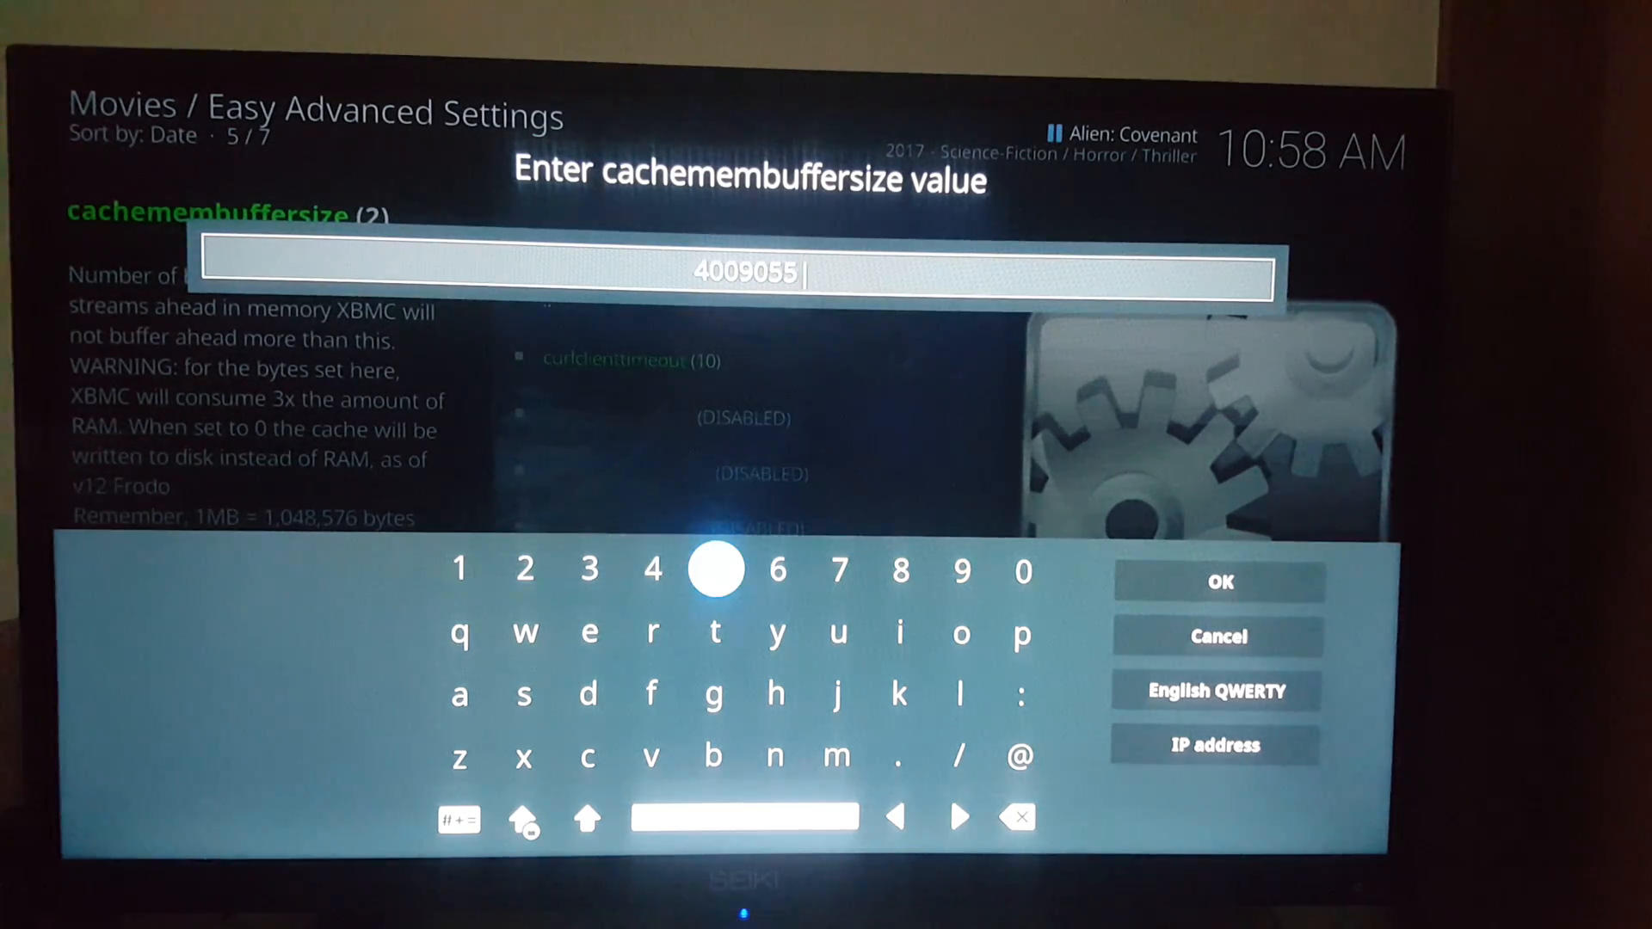
{"action": "left_click", "coordinate": [961, 569]}
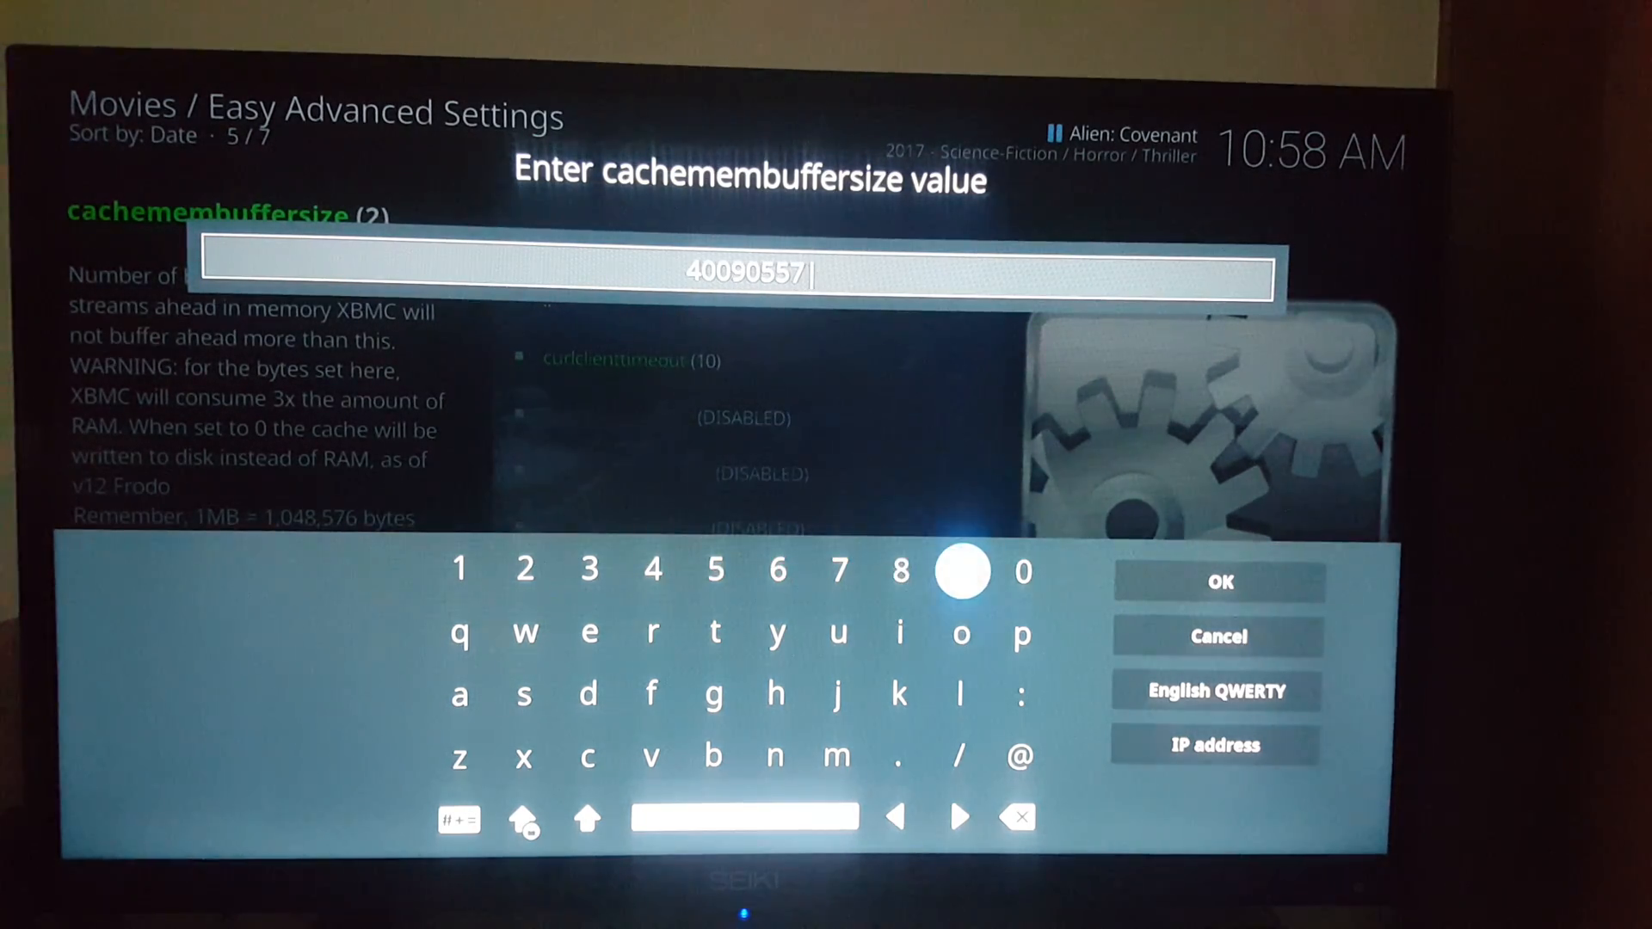
{"action": "left_click", "coordinate": [1218, 581]}
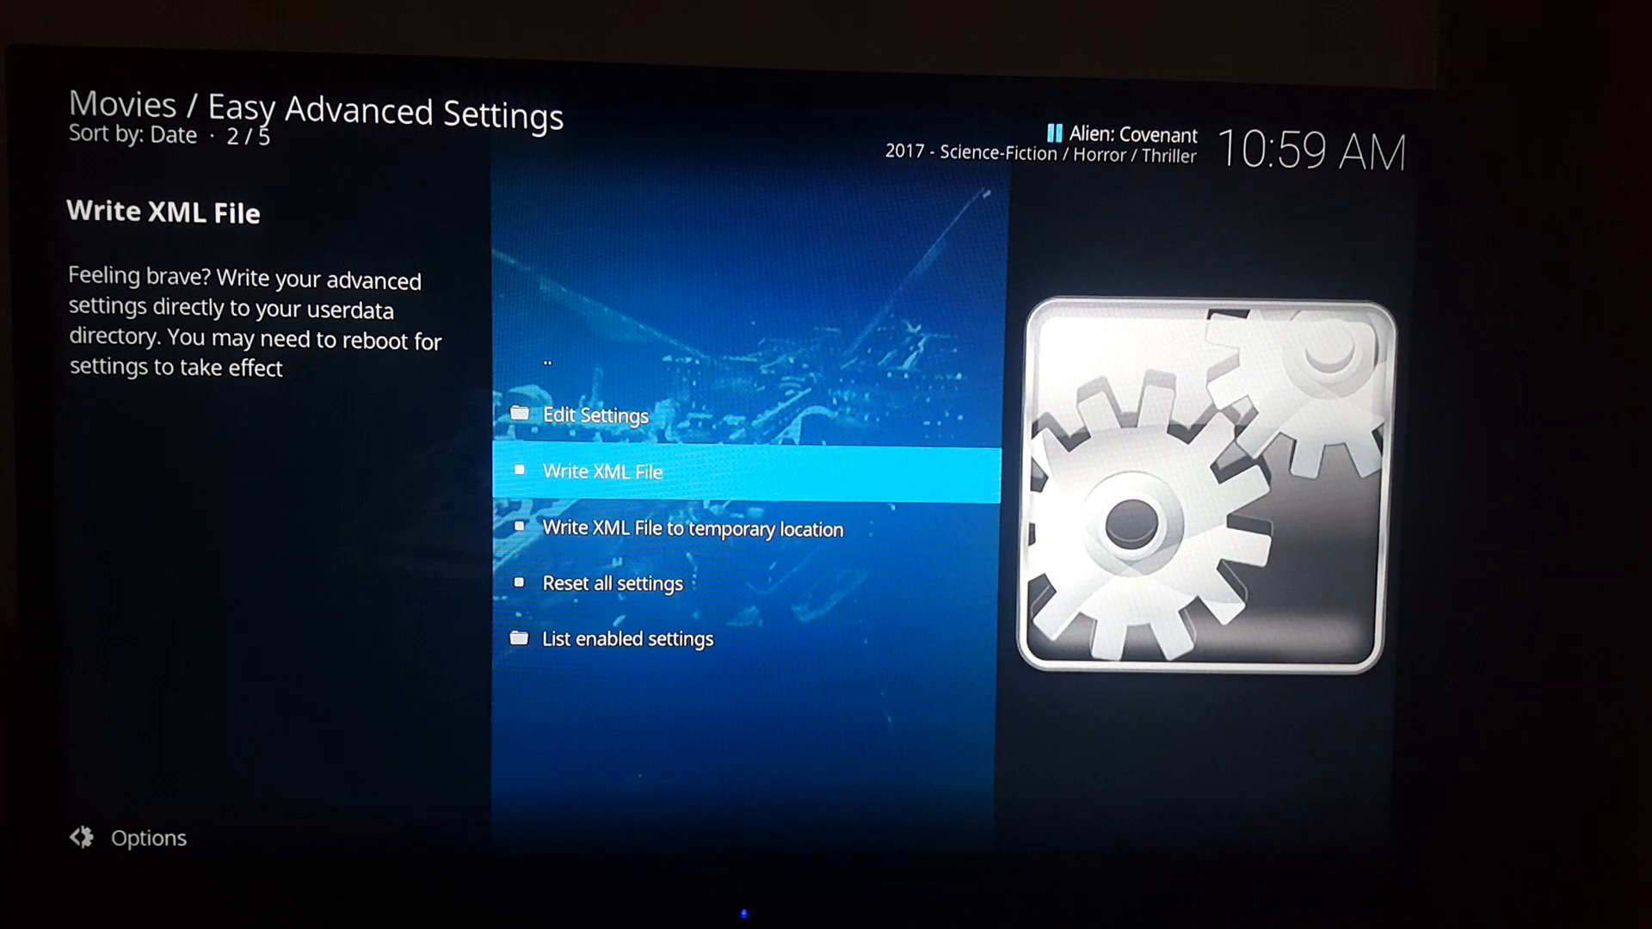
Write advancedsettings.xml to userdata and again to the temporary location
{"action": "left_click", "coordinate": [604, 471]}
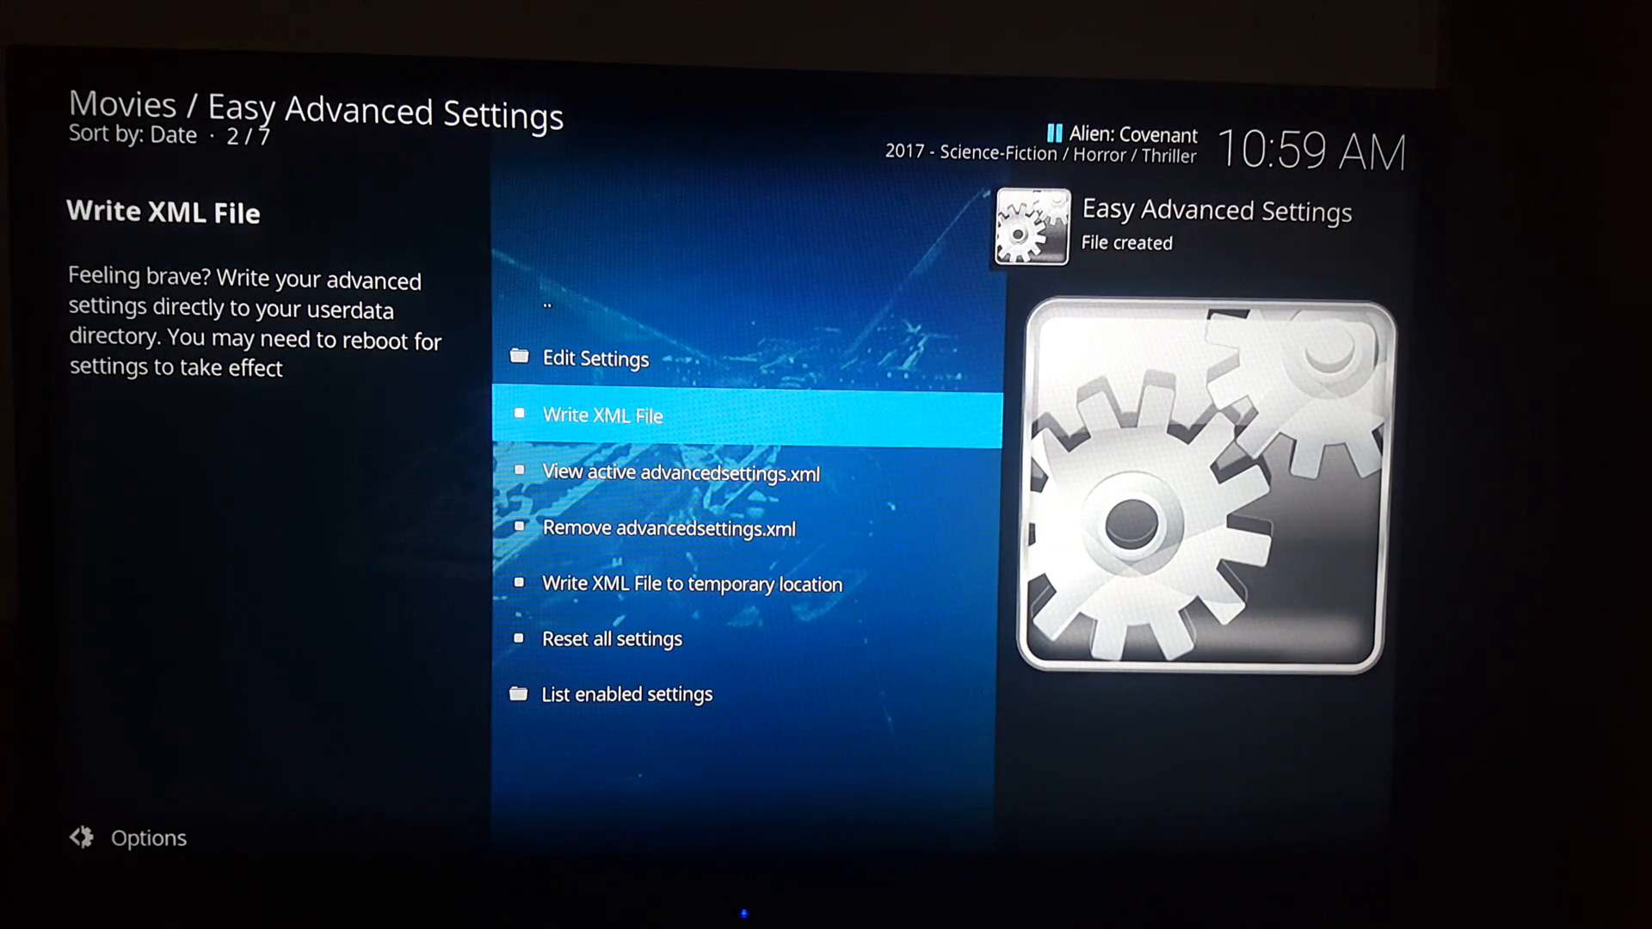
{"action": "left_click", "coordinate": [692, 471]}
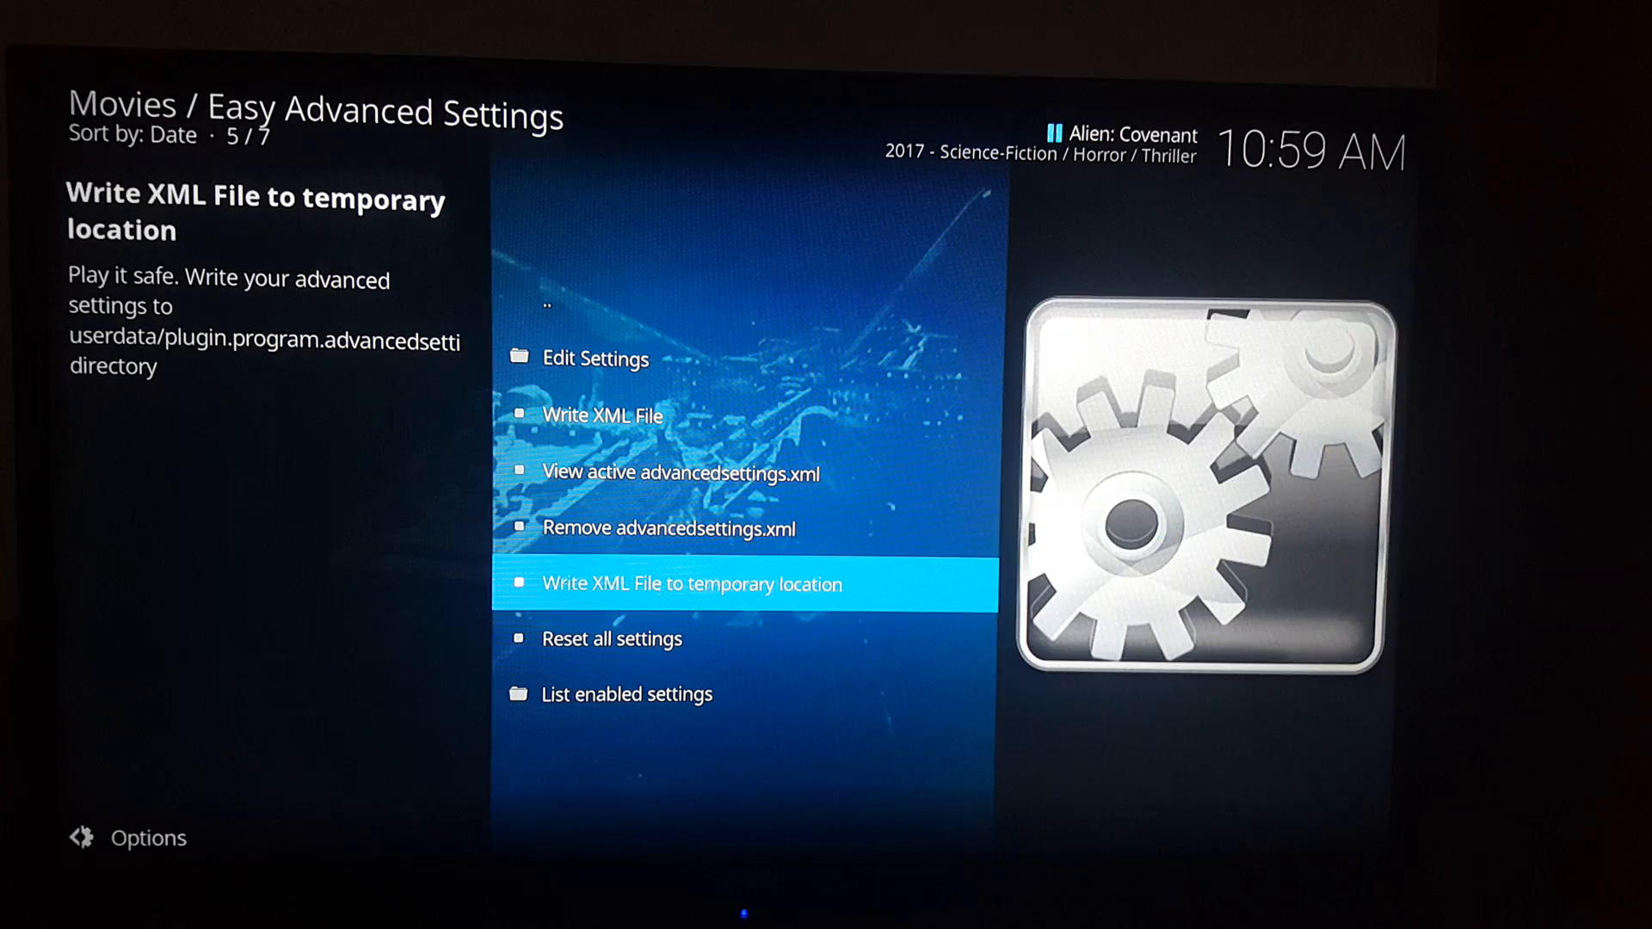
{"action": "left_click", "coordinate": [692, 584]}
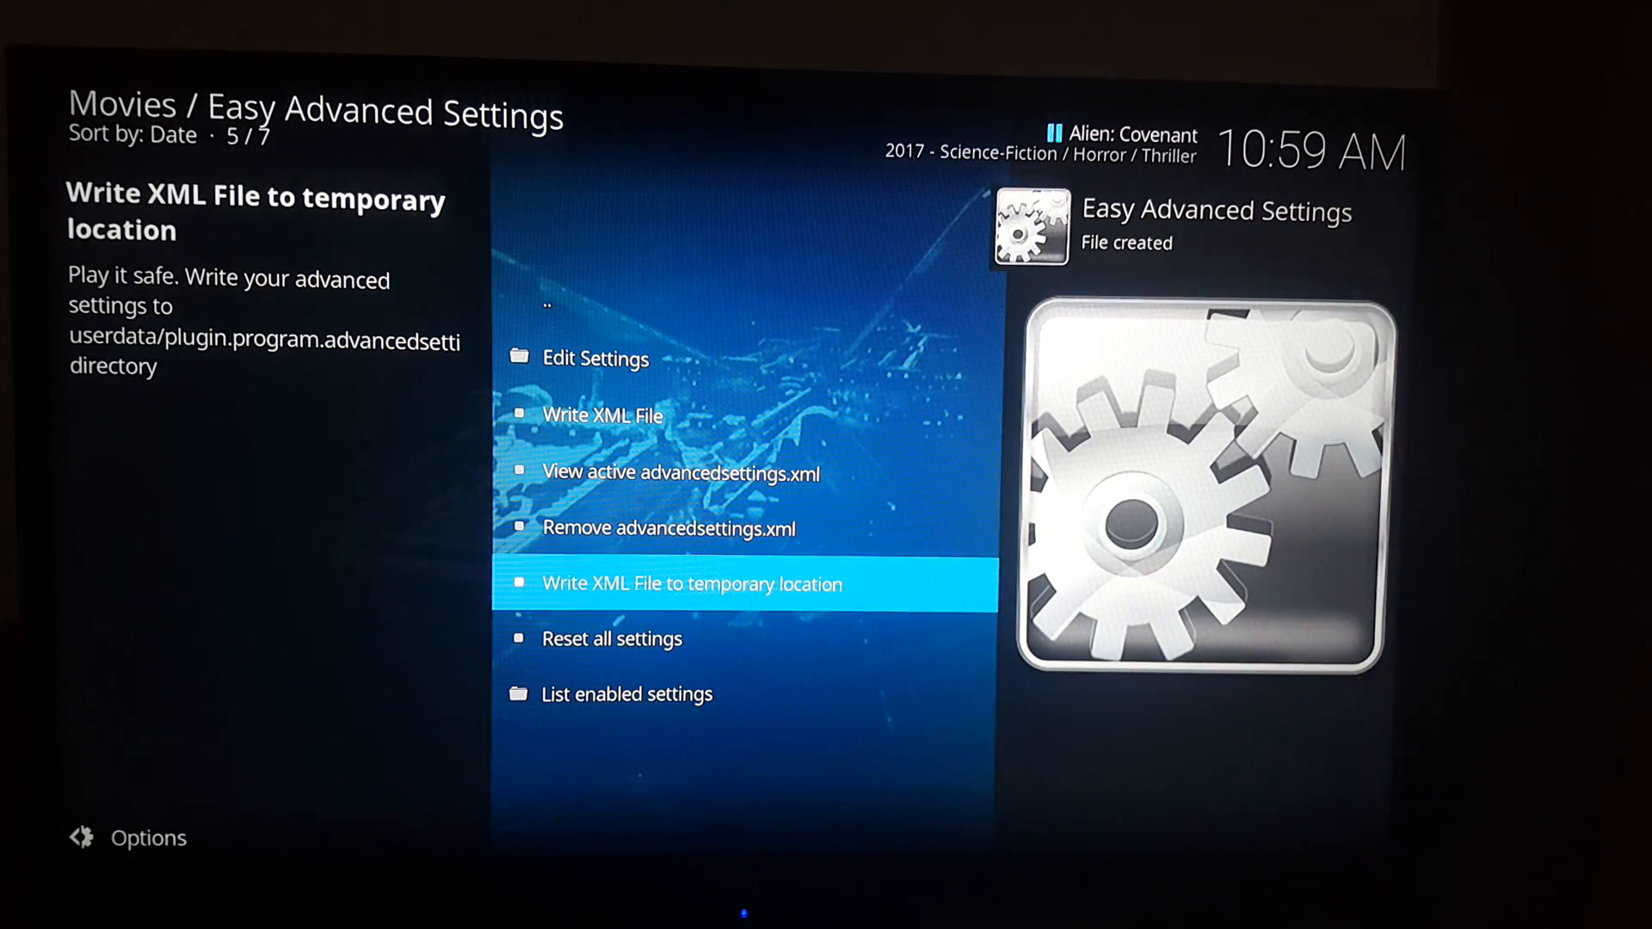